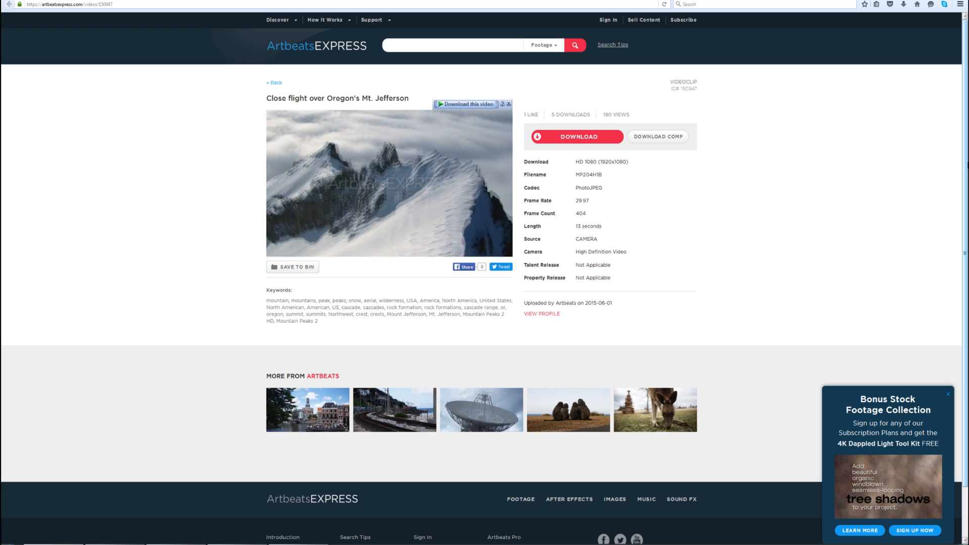
- Return to the Artbeats Express home page and scroll through the plans and popular footage
click(656, 409)
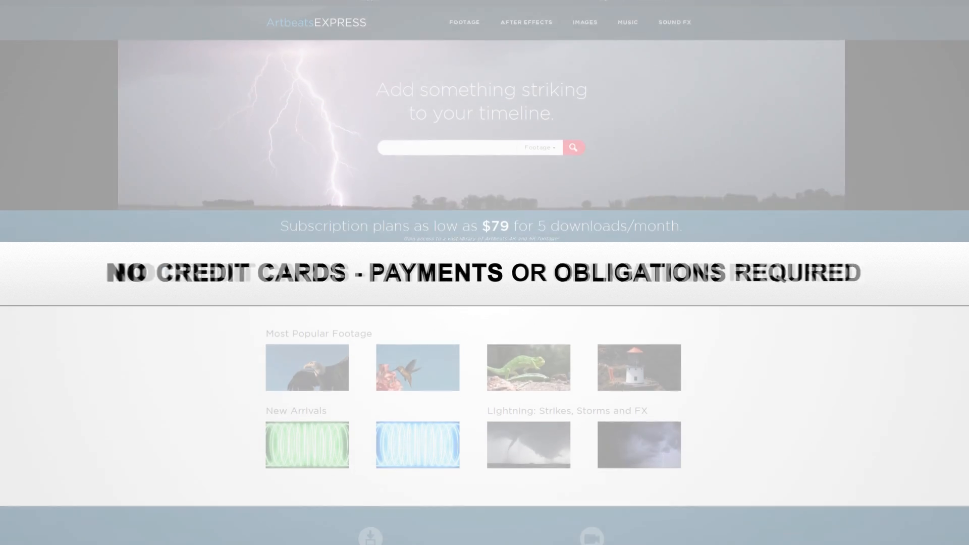
scroll(down, 3)
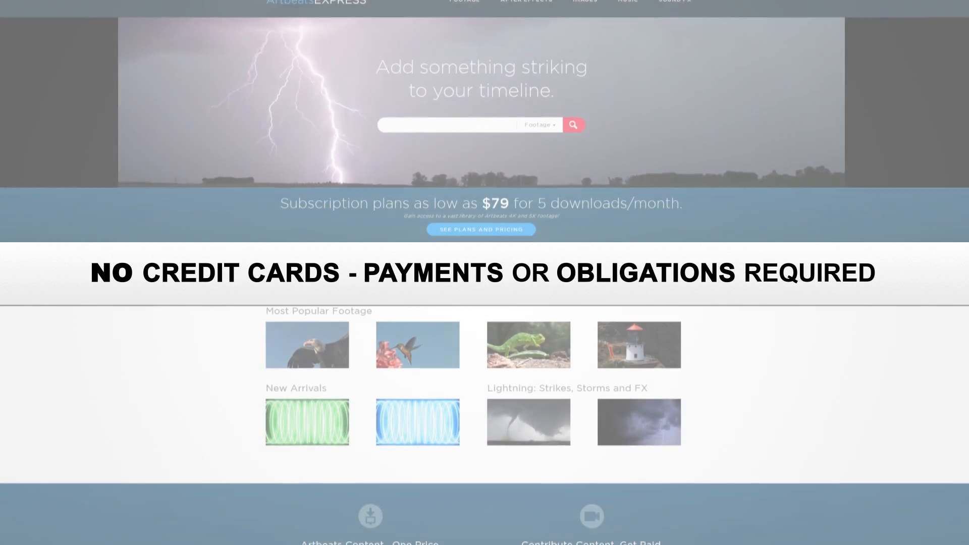
scroll(down, 3)
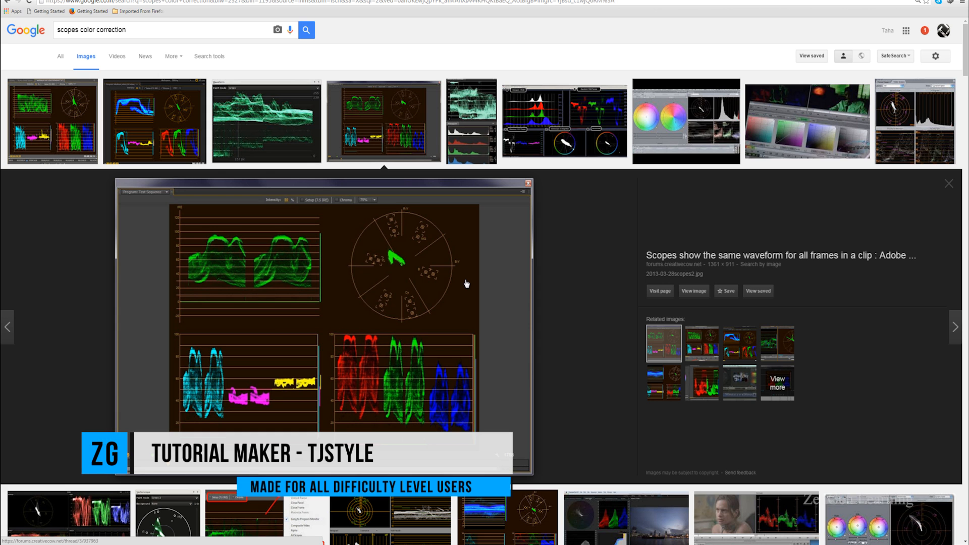
mouse_move(521, 289)
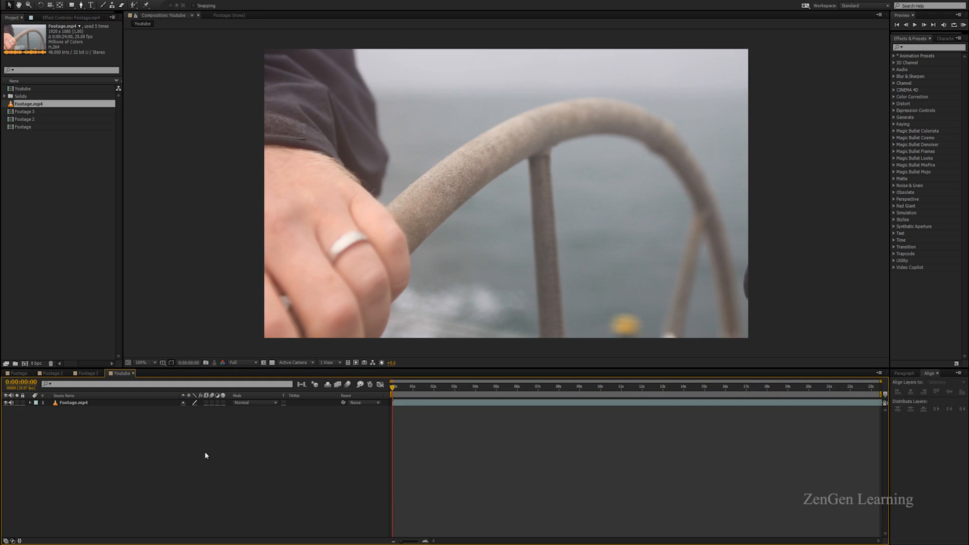
mouse_move(166, 473)
text(CC)
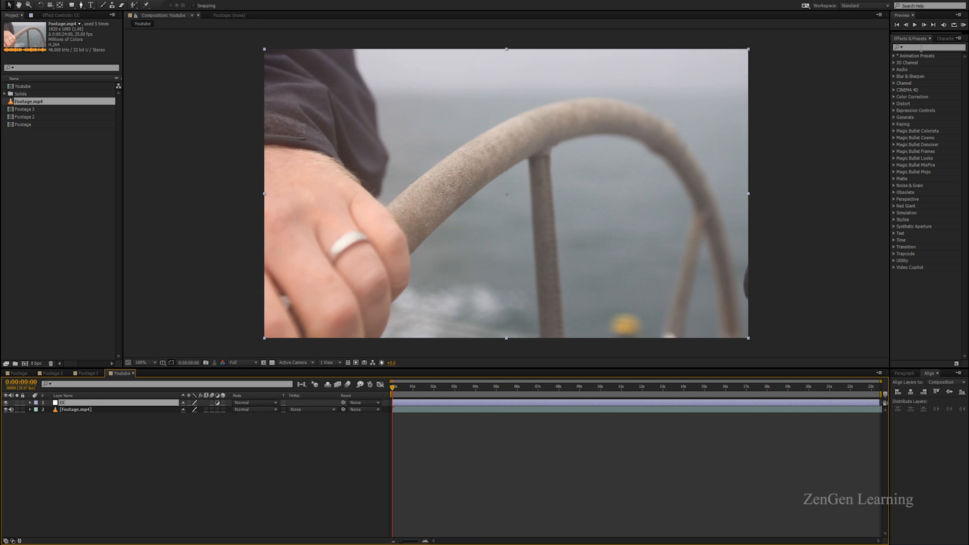
mouse_move(918, 139)
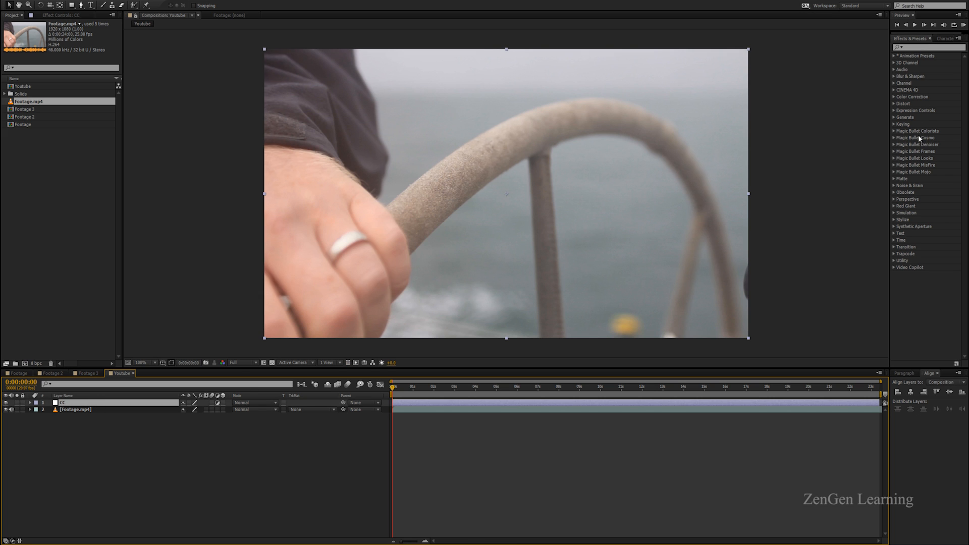
mouse_move(921, 157)
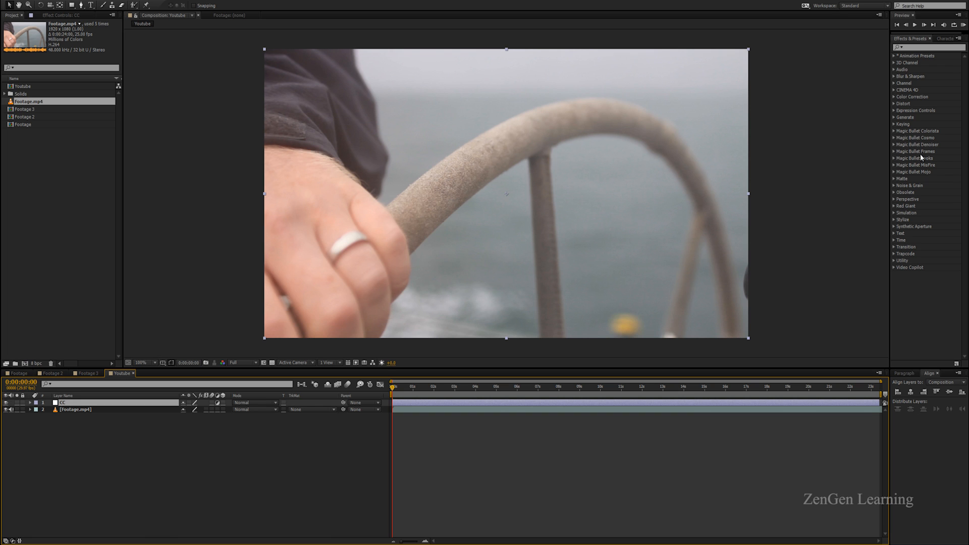
mouse_move(894, 91)
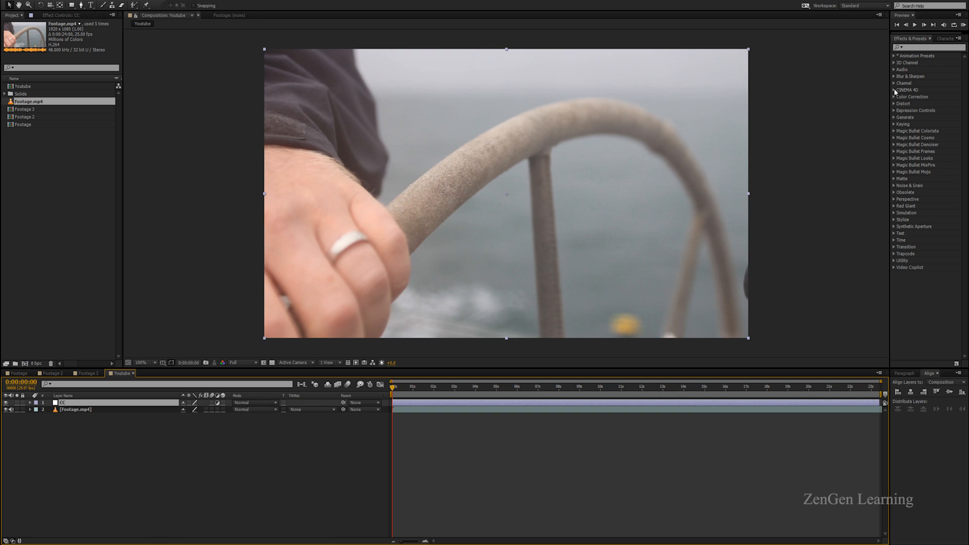
mouse_move(894, 100)
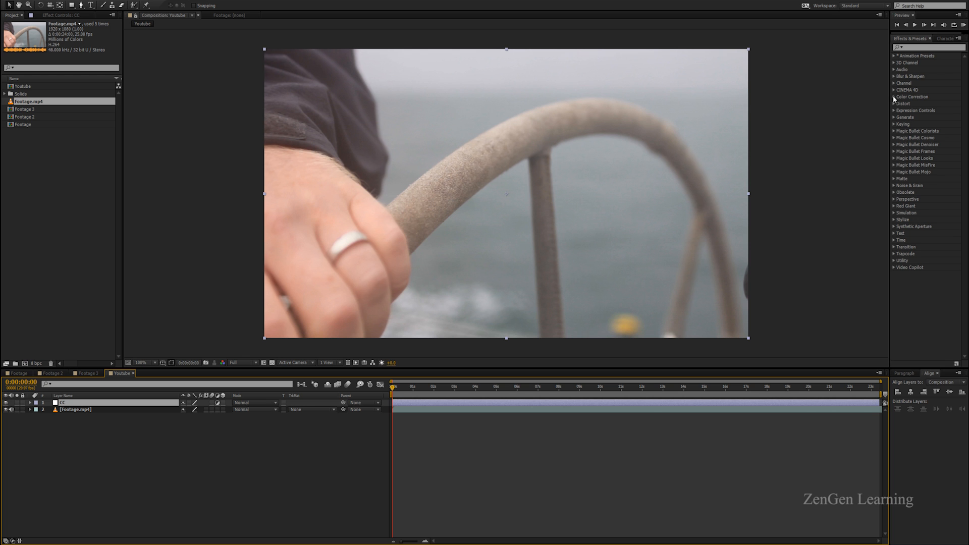
- Expand the Color Correction effects and move the time indicator to about 0:00:06:19
click(895, 97)
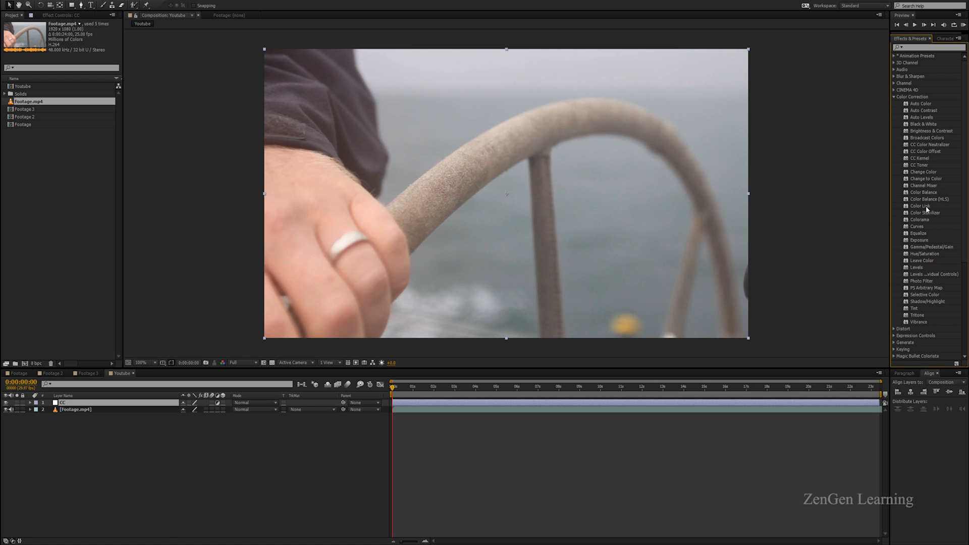
click(527, 399)
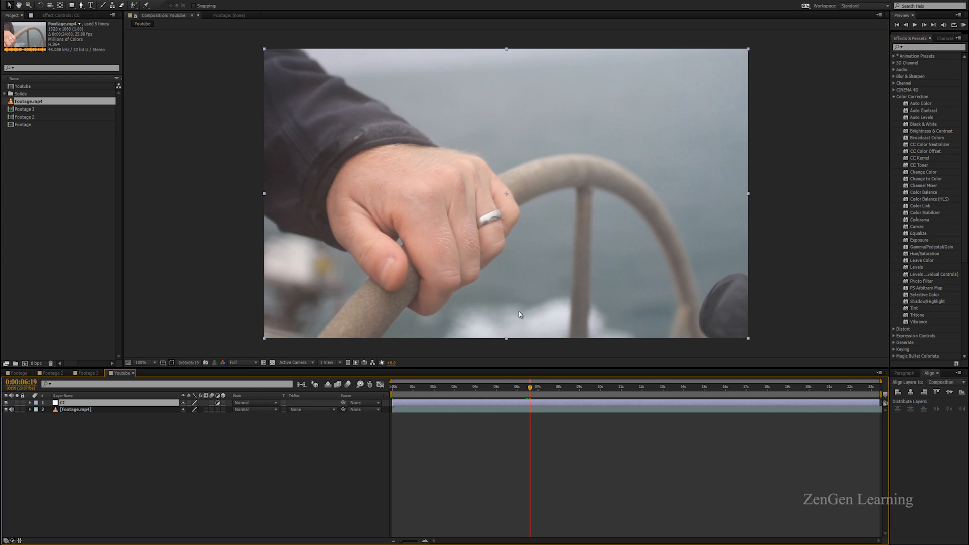
mouse_move(536, 123)
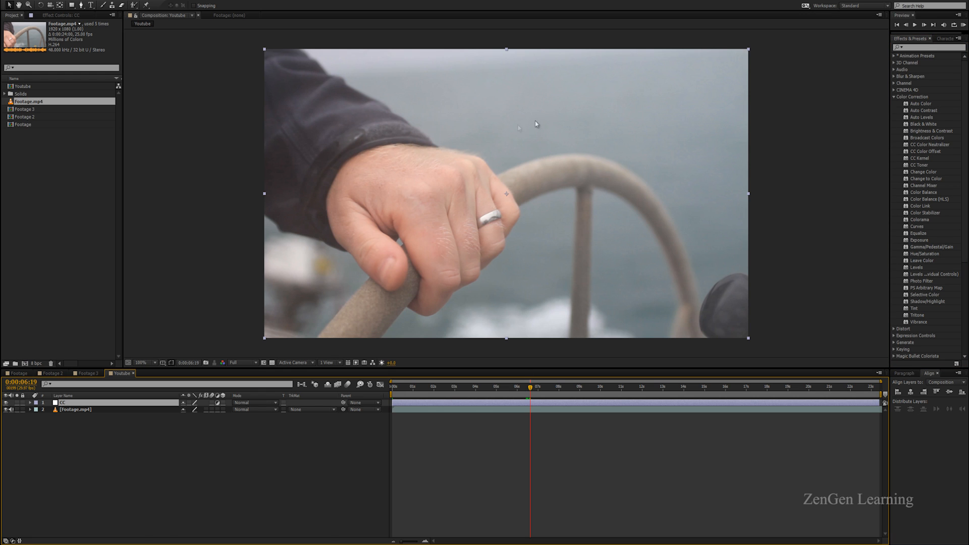
mouse_move(490, 131)
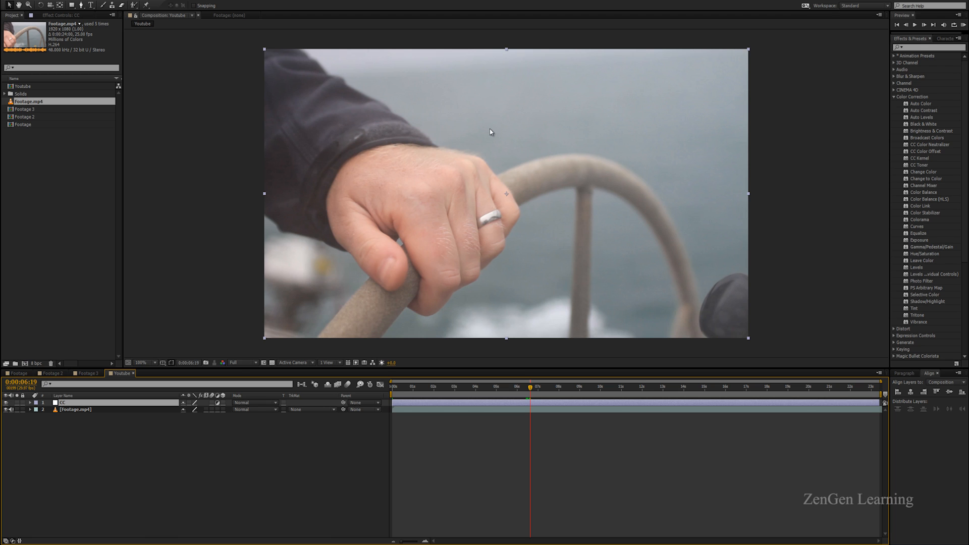
mouse_move(525, 99)
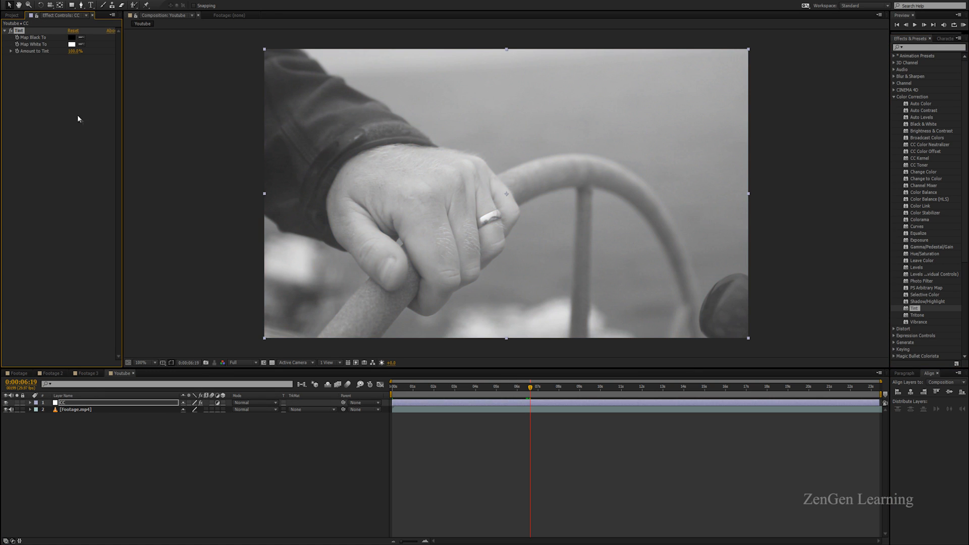
mouse_move(421, 159)
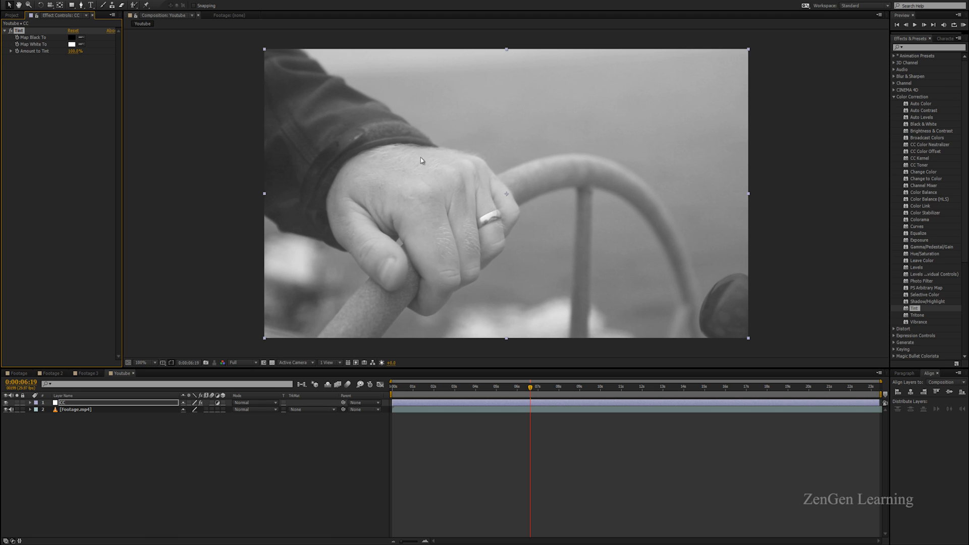
mouse_move(244, 137)
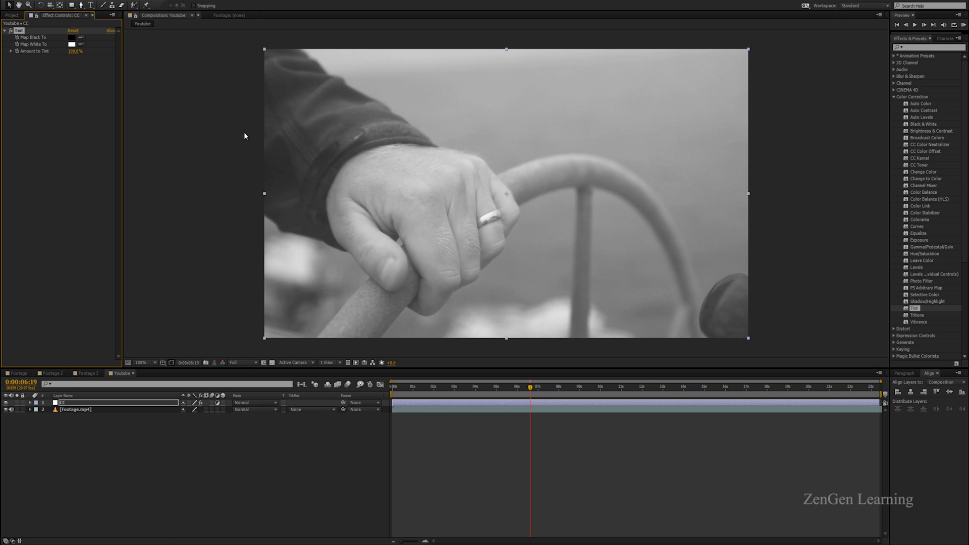
mouse_move(31, 63)
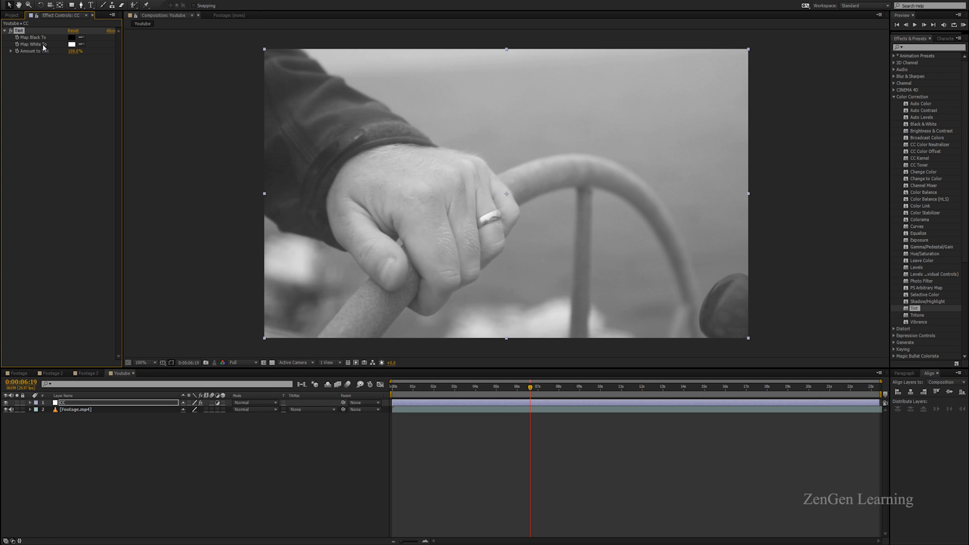
- Bring up the colour picker for the Tint effect's Map White To swatch
click(73, 44)
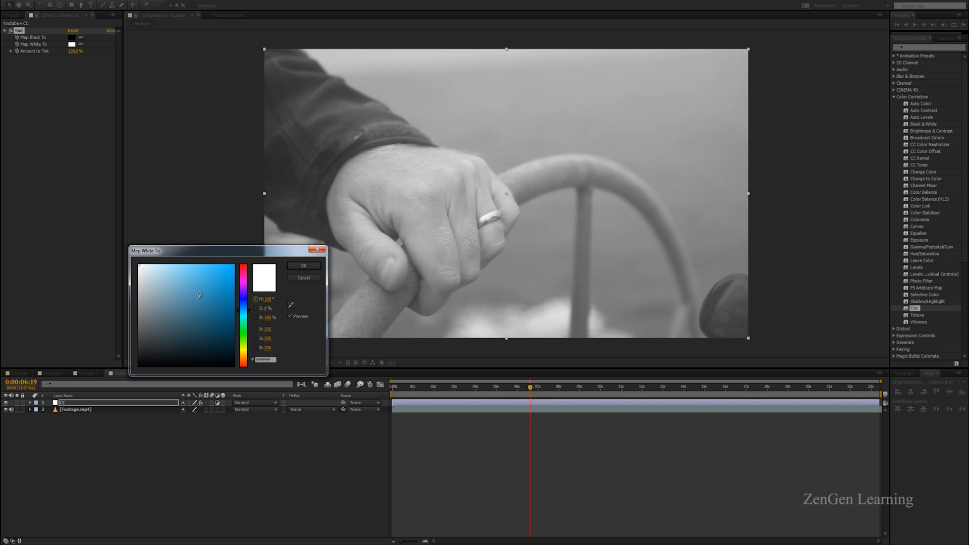
- Map whites to a blue and lower Amount to Tint for a subtle blue cast
click(196, 274)
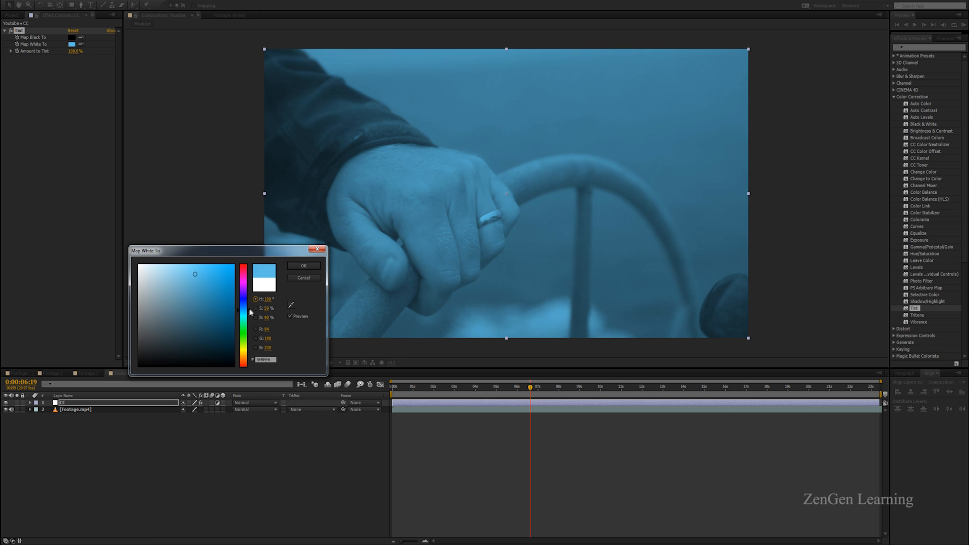
click(303, 265)
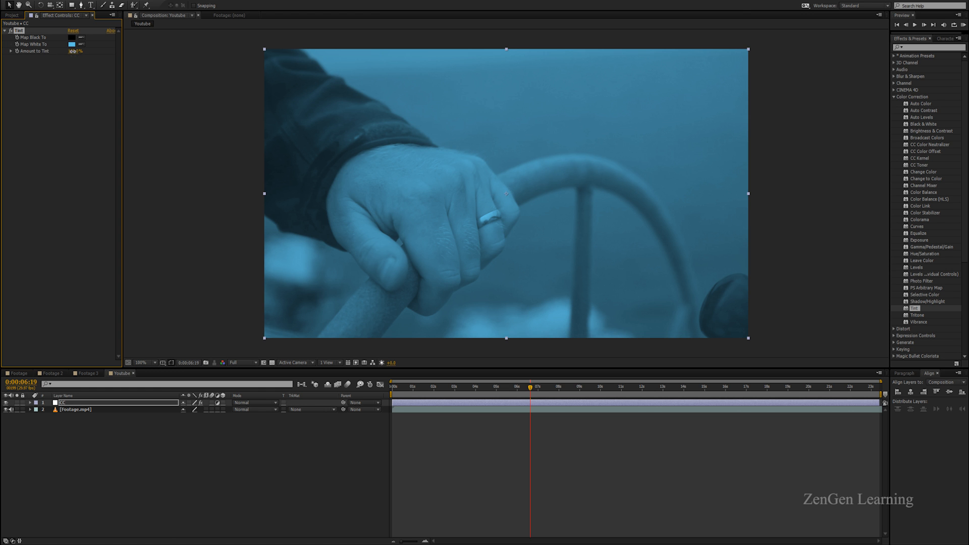
drag(73, 51, 42, 50)
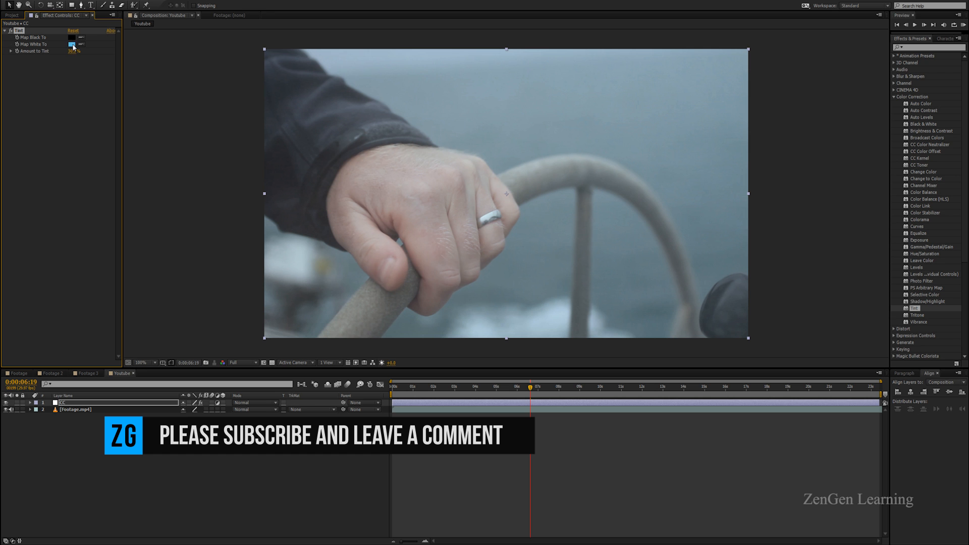
- Change Map White To to a lighter, less saturated sky blue and confirm it
click(73, 44)
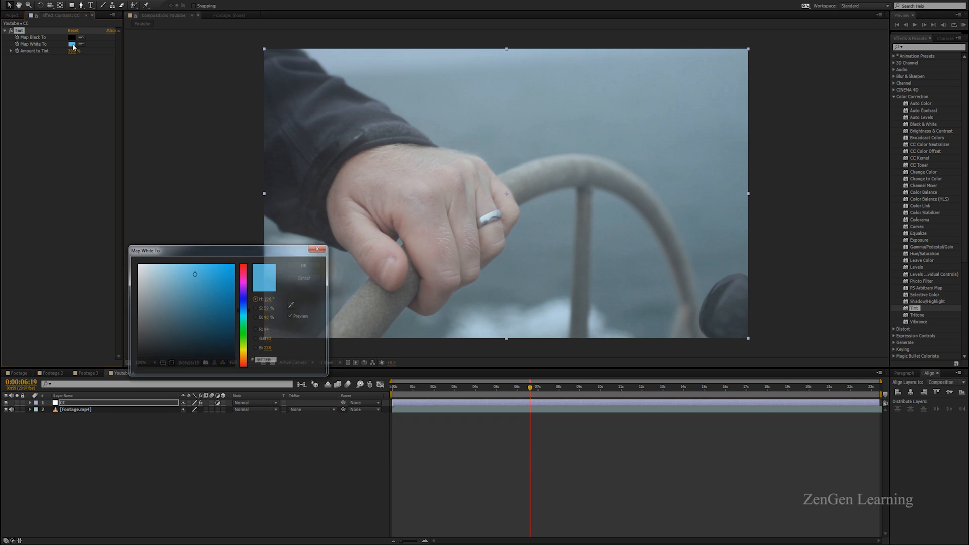
drag(195, 273, 189, 258)
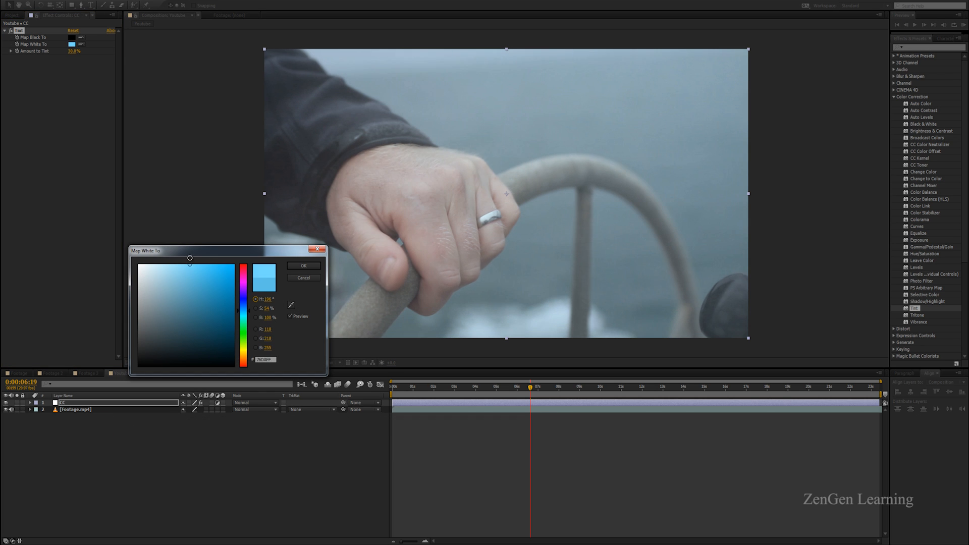
click(245, 356)
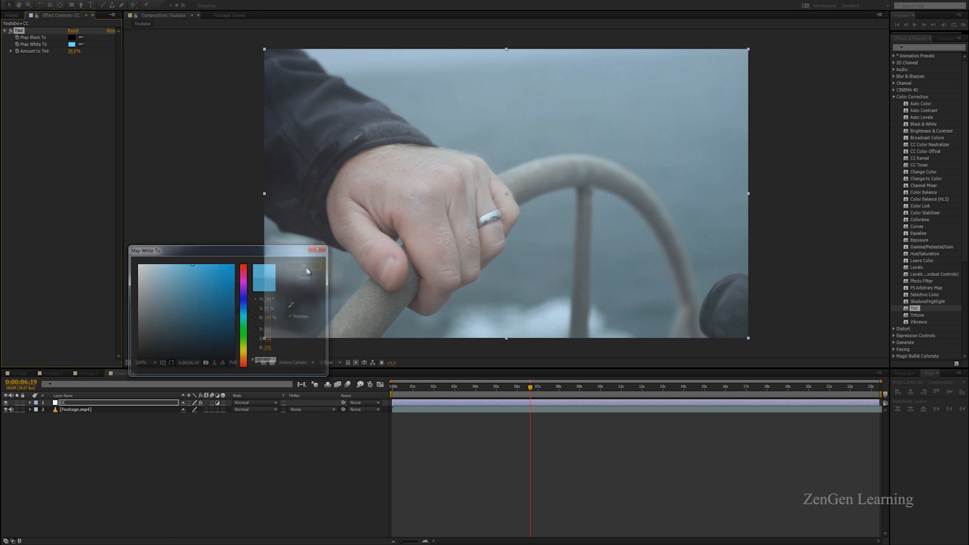
click(303, 266)
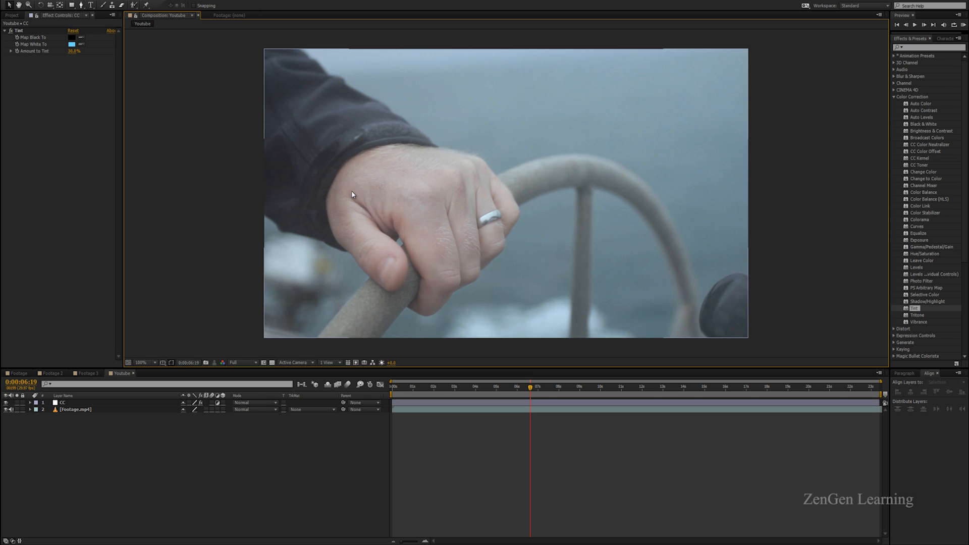
mouse_move(526, 192)
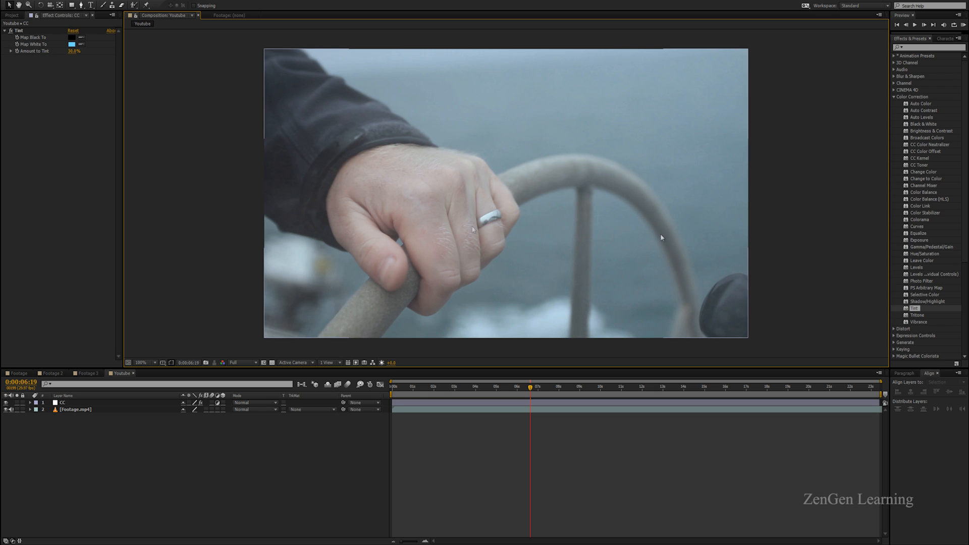
mouse_move(2, 218)
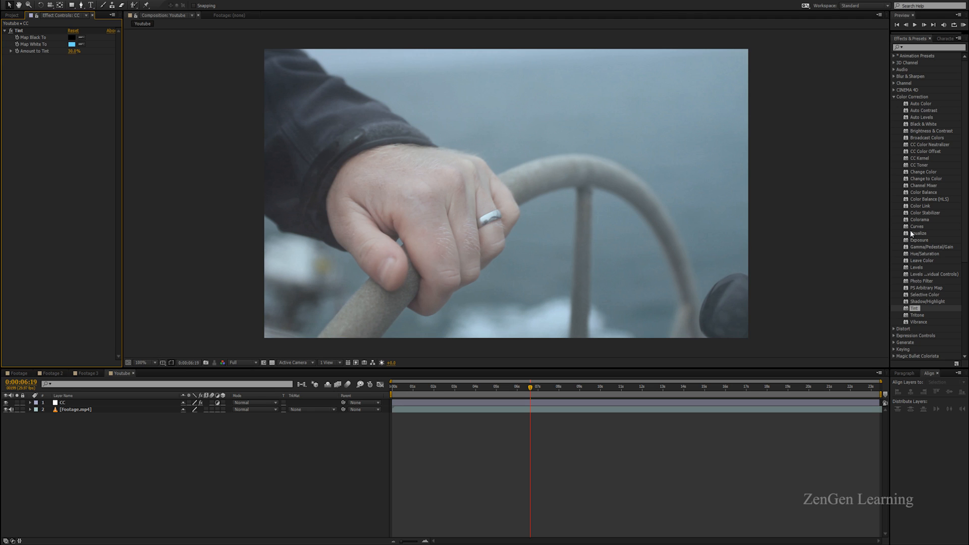
mouse_move(916, 234)
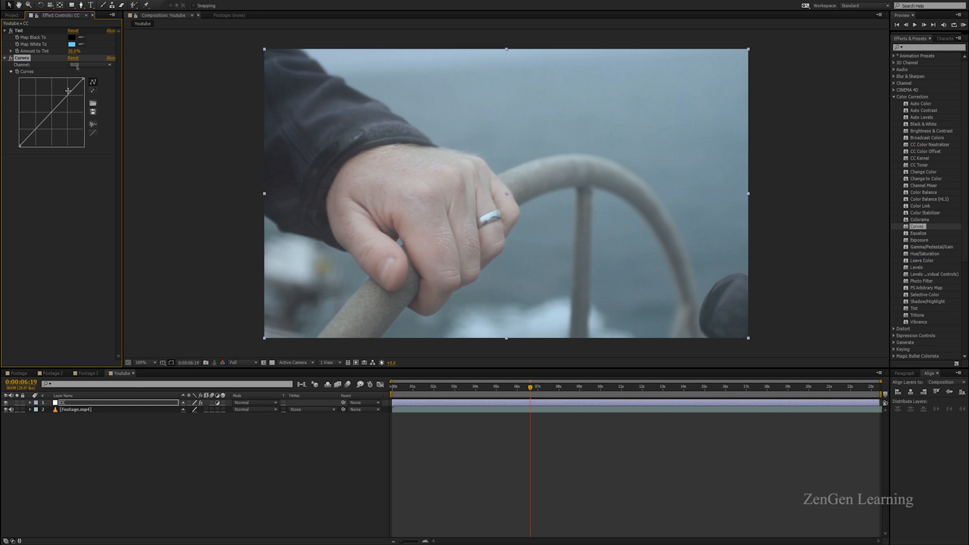
- Shape the Curves graph into an S-curve, lifting highlights and pulling shadows down for contrast
drag(66, 90, 68, 97)
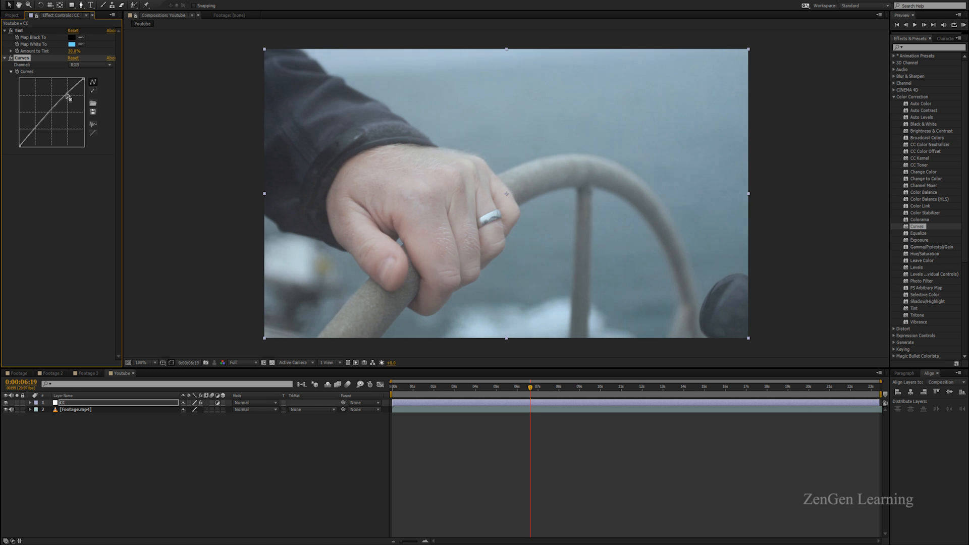
drag(68, 96, 35, 129)
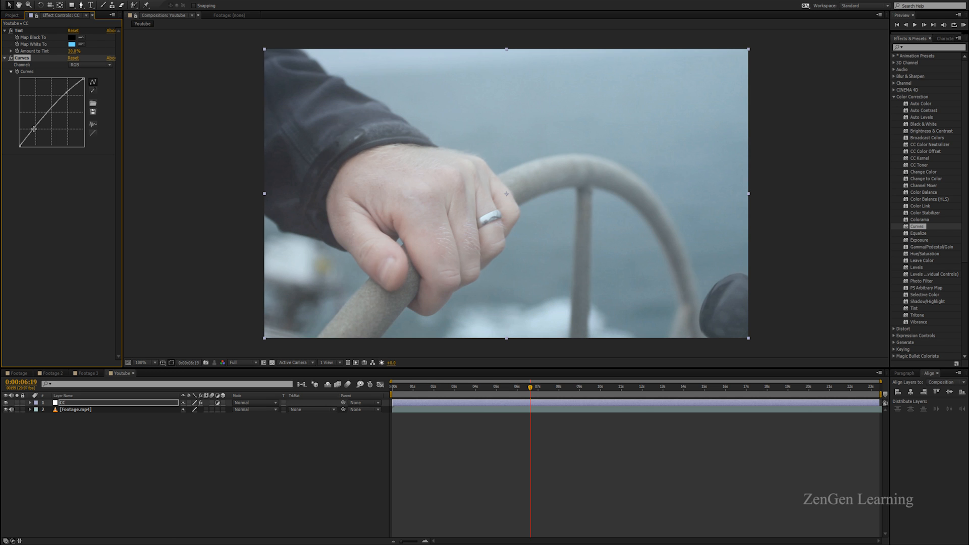
drag(34, 128, 32, 142)
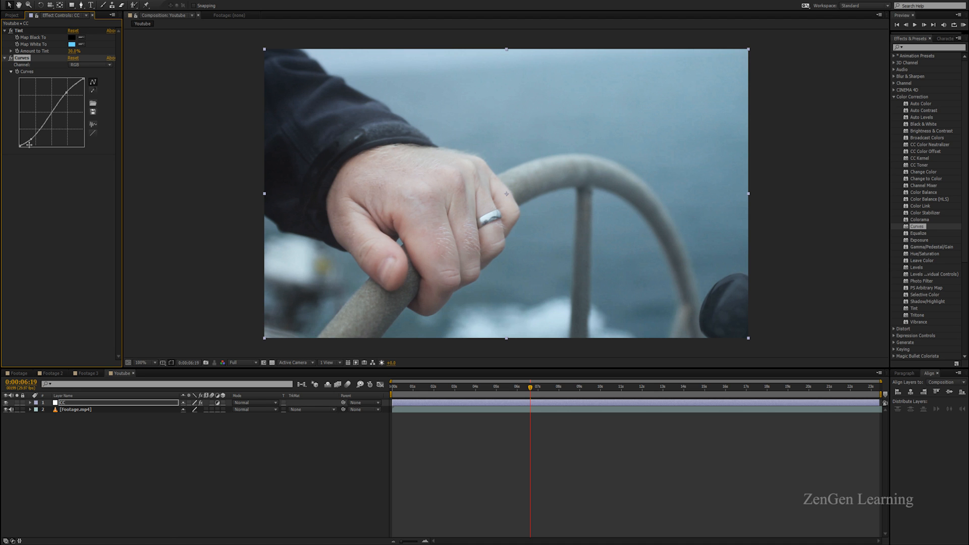
drag(28, 143, 35, 141)
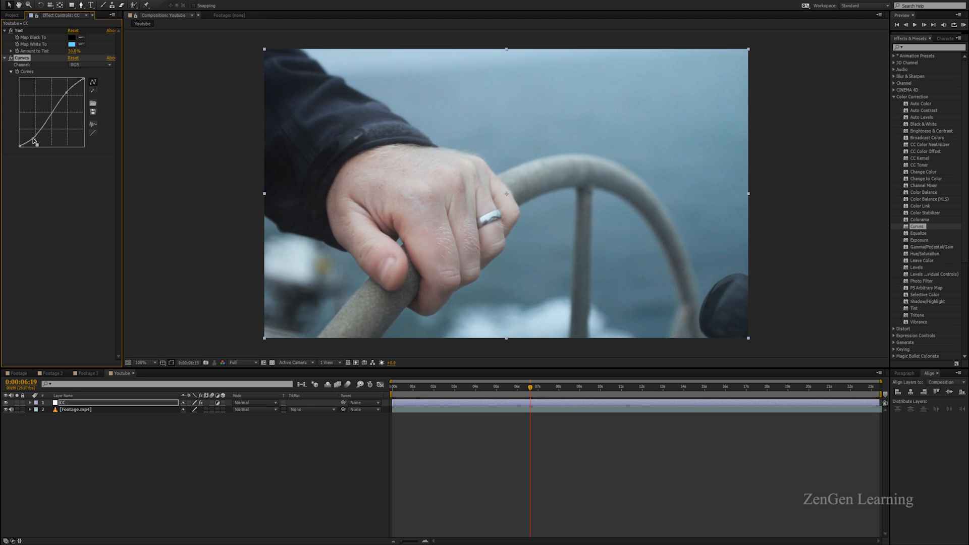
drag(34, 143, 36, 139)
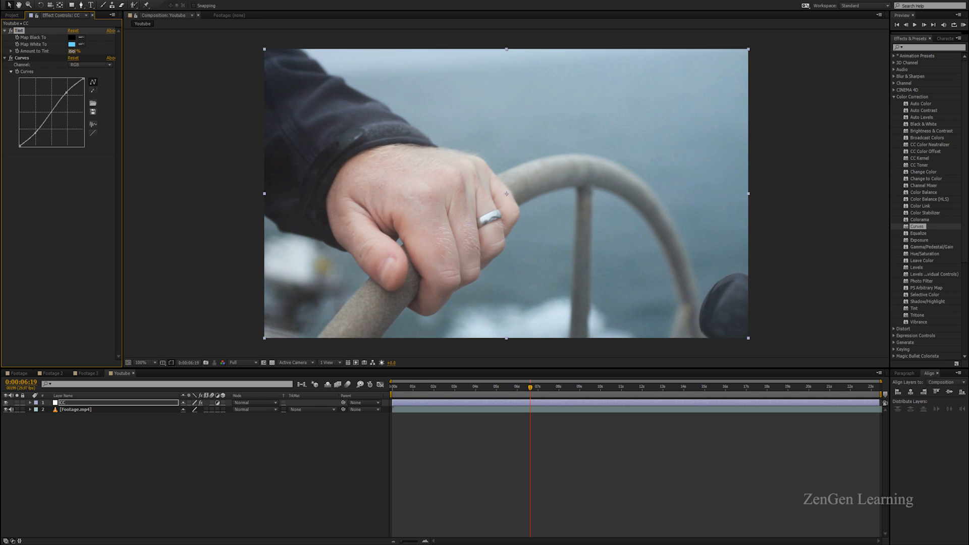
- Reopen the Tint's Map White To colour and confirm the light blue again
click(72, 44)
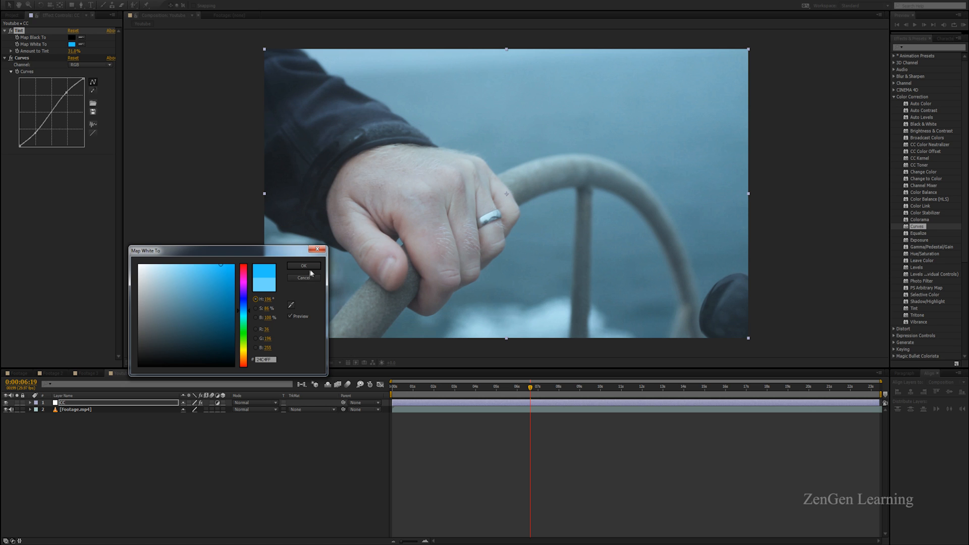
click(303, 265)
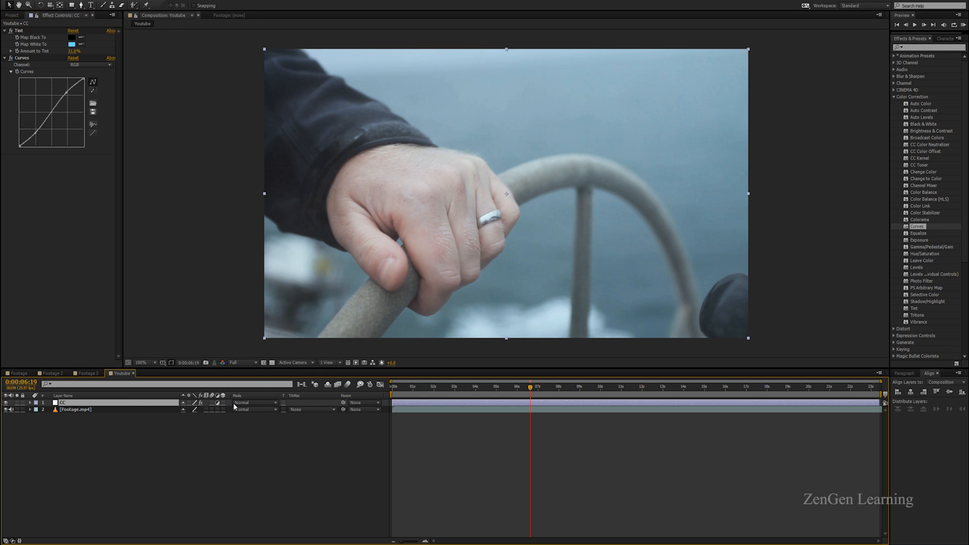
click(255, 402)
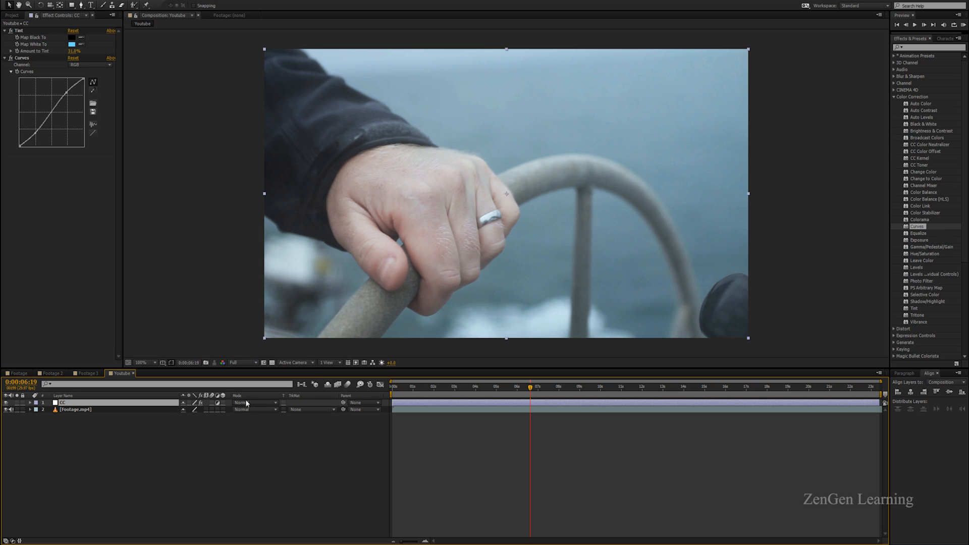
right_click(245, 403)
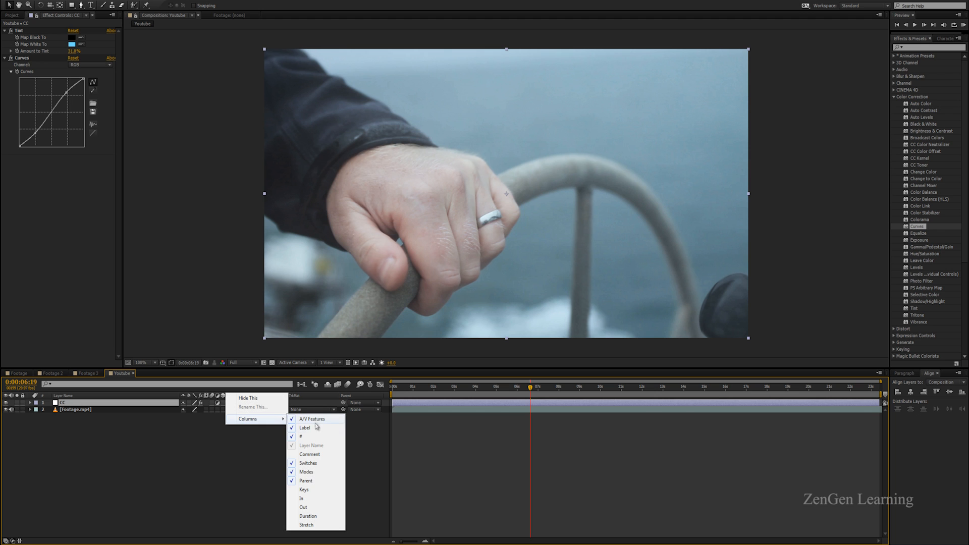
mouse_move(196, 454)
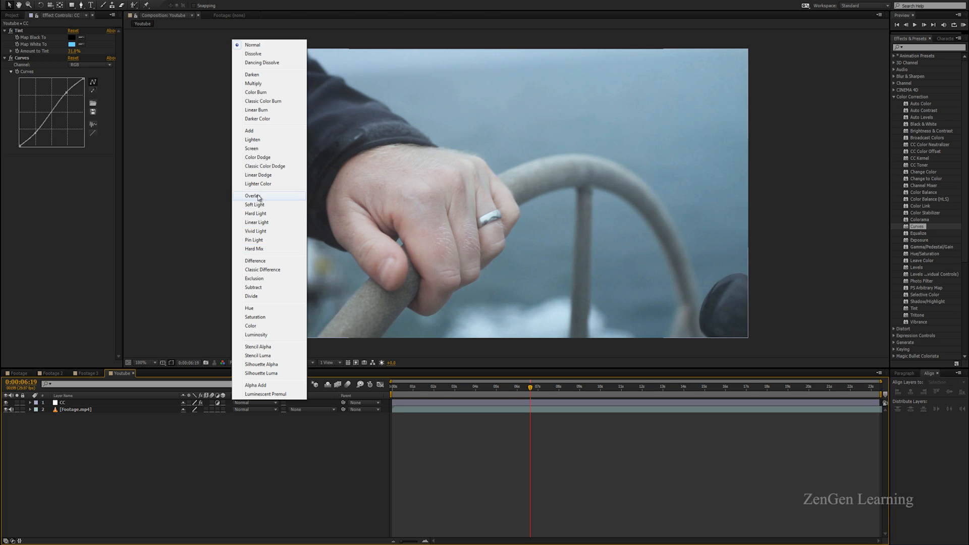
click(252, 196)
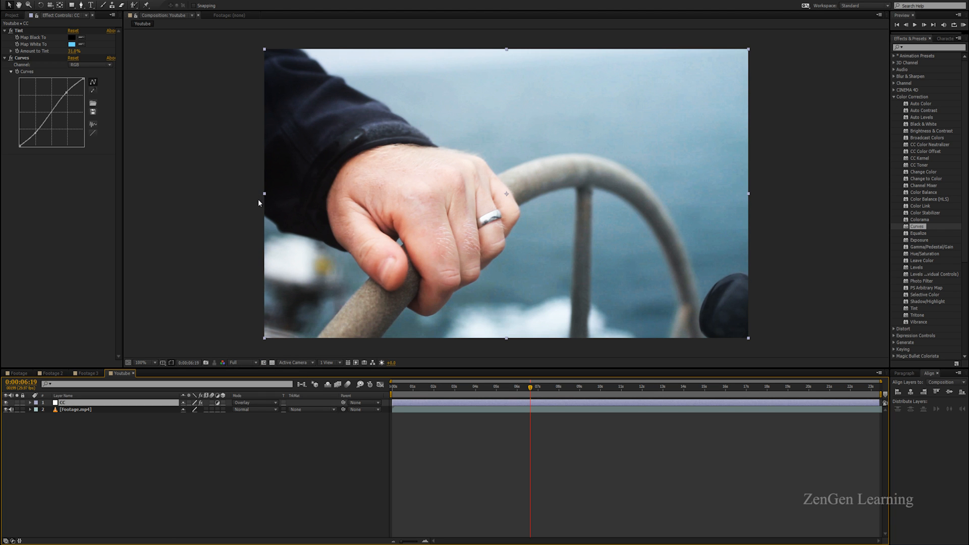
click(248, 403)
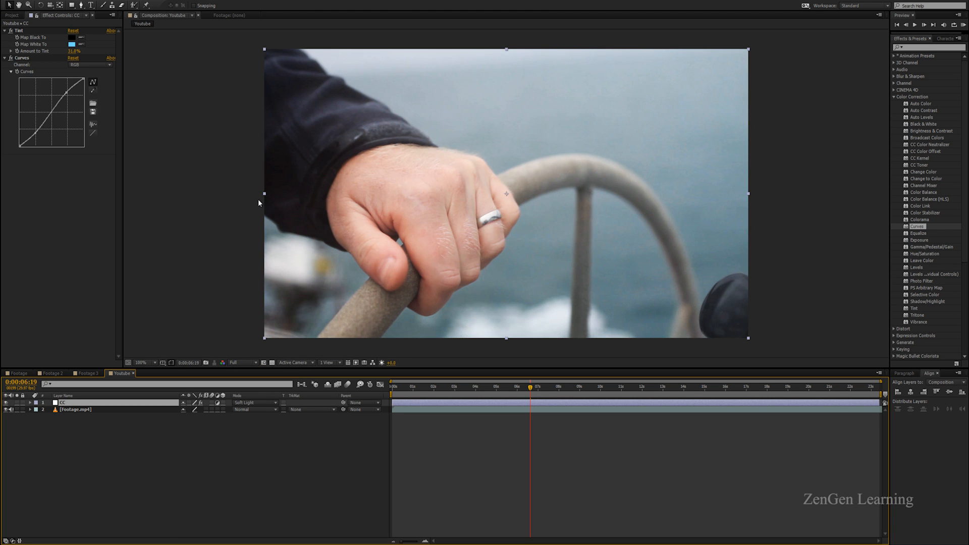
click(253, 401)
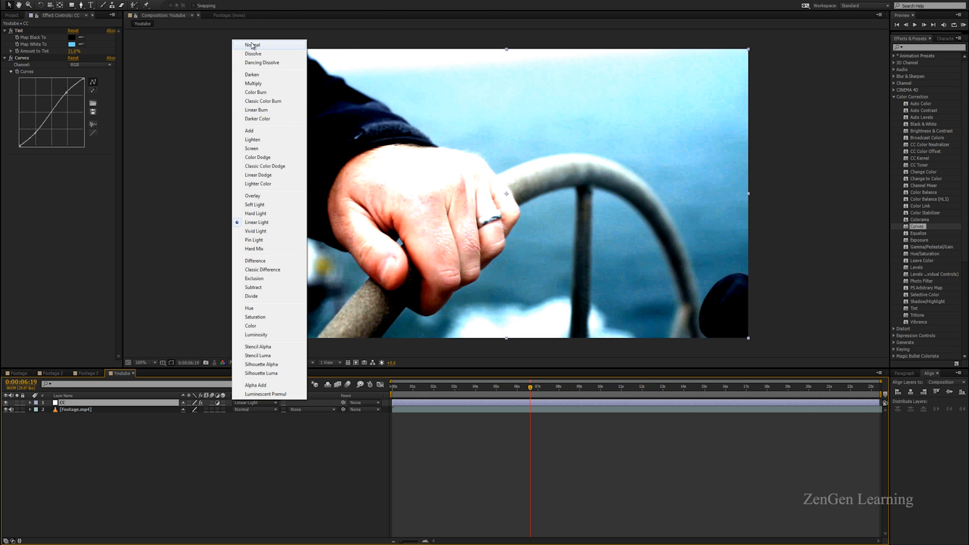
click(250, 45)
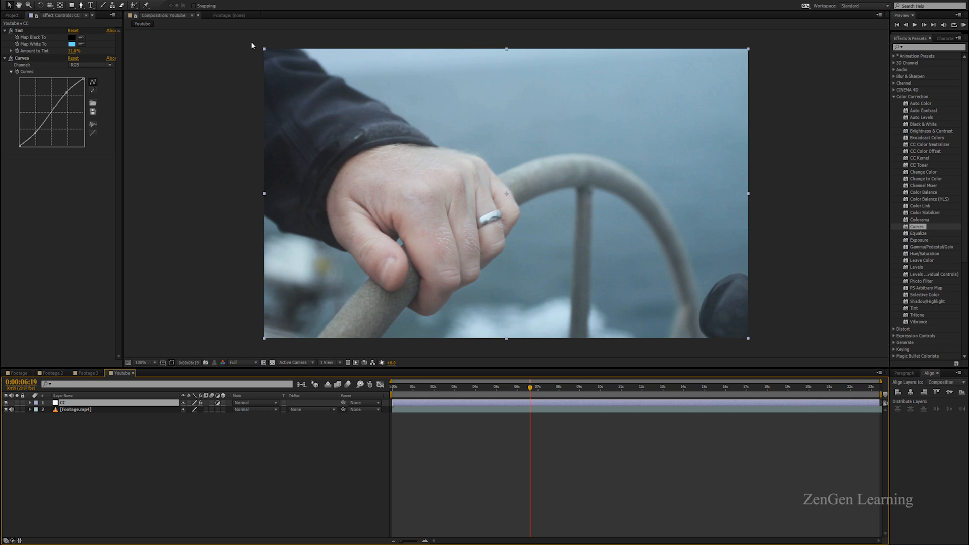
mouse_move(239, 96)
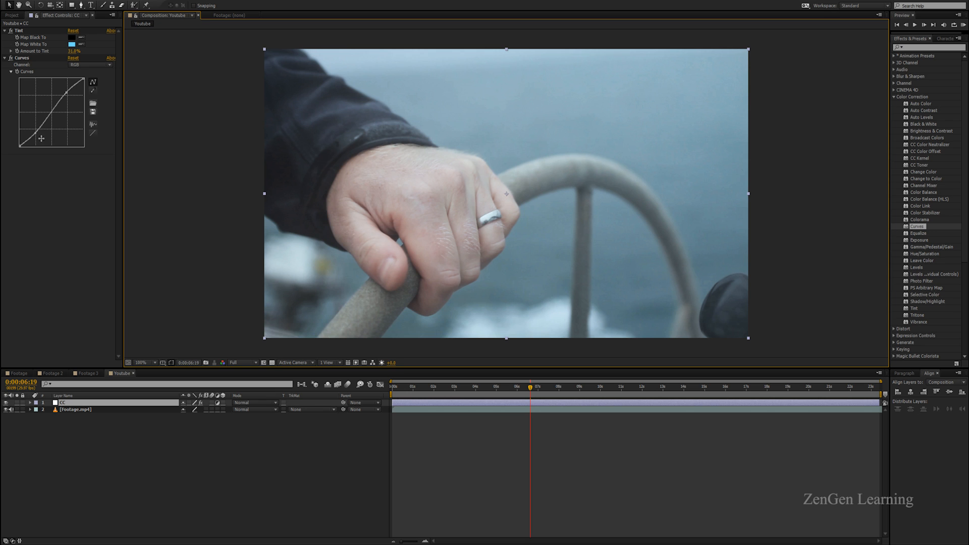
- Add a new adjustment layer above the footage from the timeline's New menu
click(16, 14)
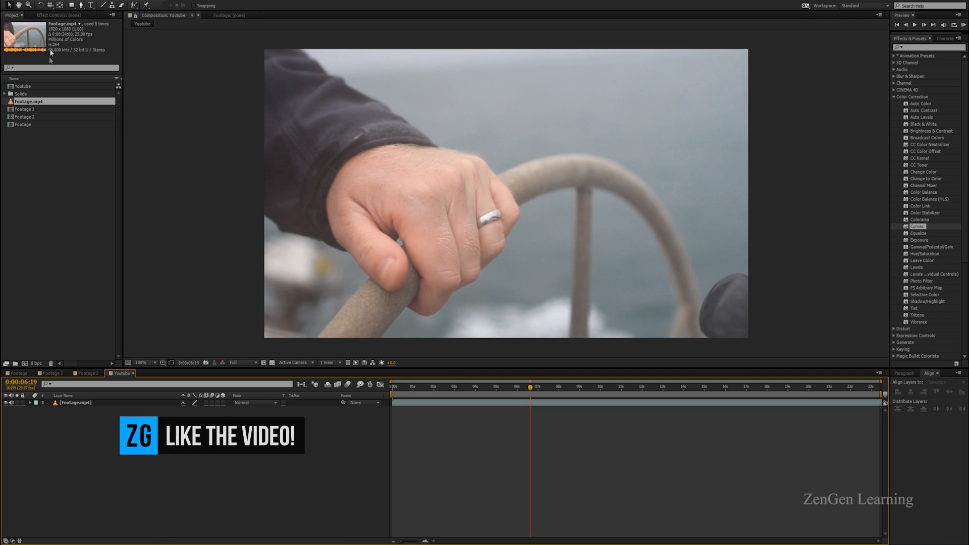
click(50, 19)
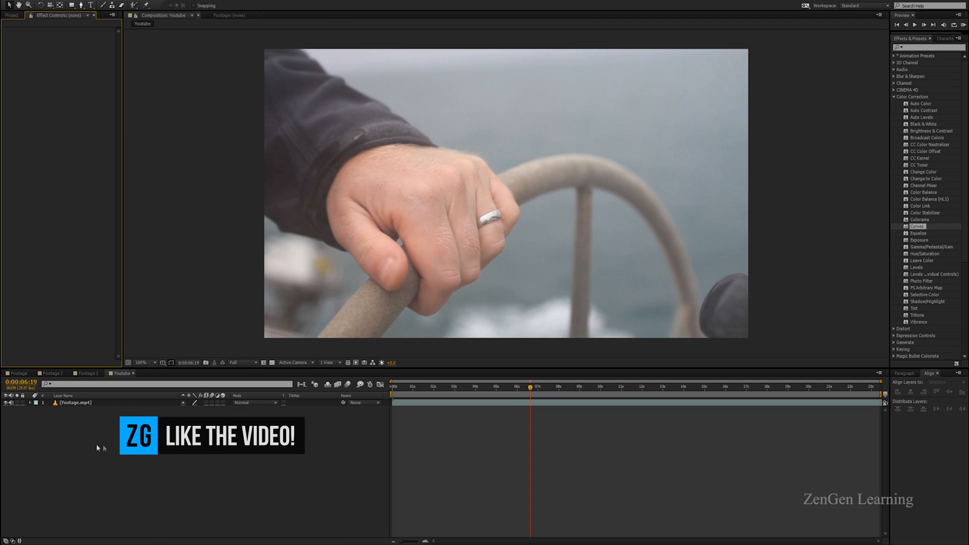
right_click(99, 448)
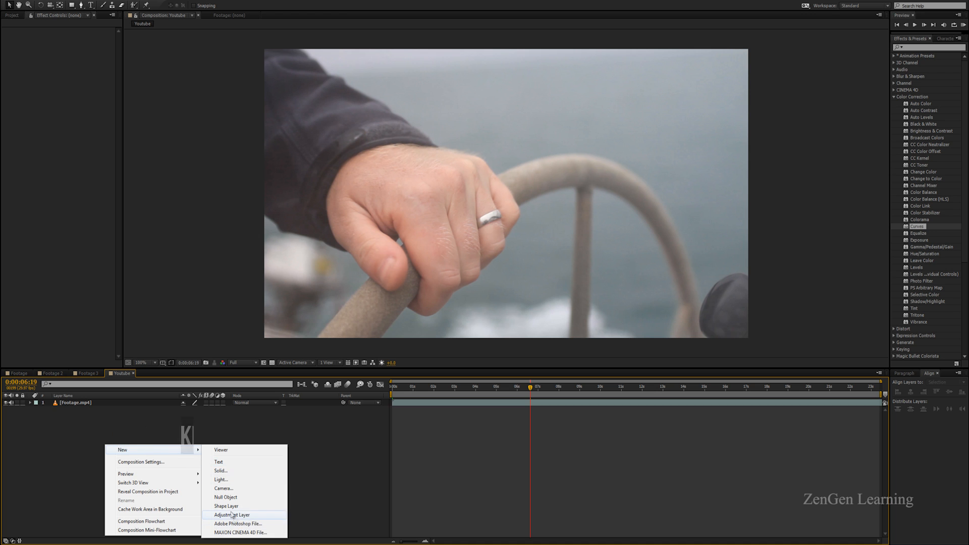
click(231, 514)
text(CC)
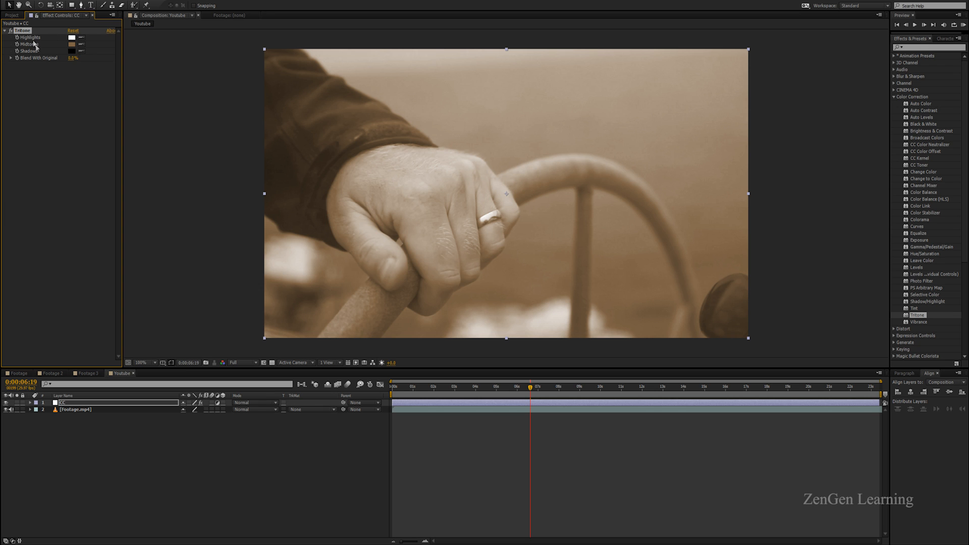
- Set the Tritone Midtones colour to a blue shade
click(71, 44)
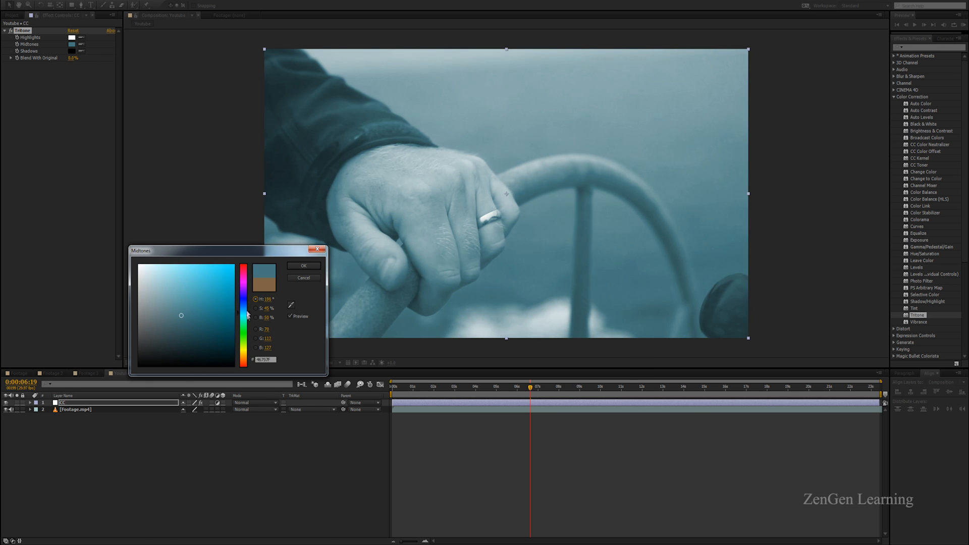
drag(246, 300, 246, 303)
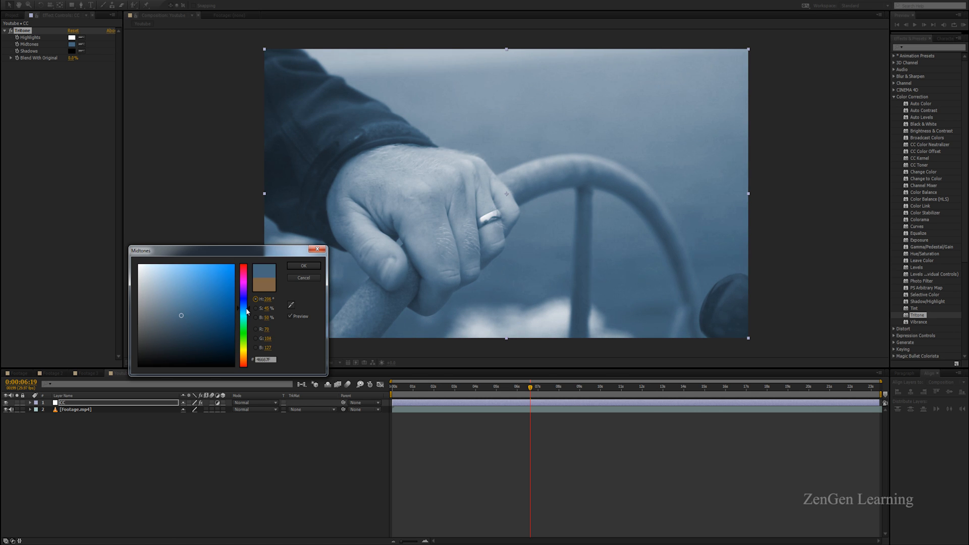
drag(244, 299, 243, 301)
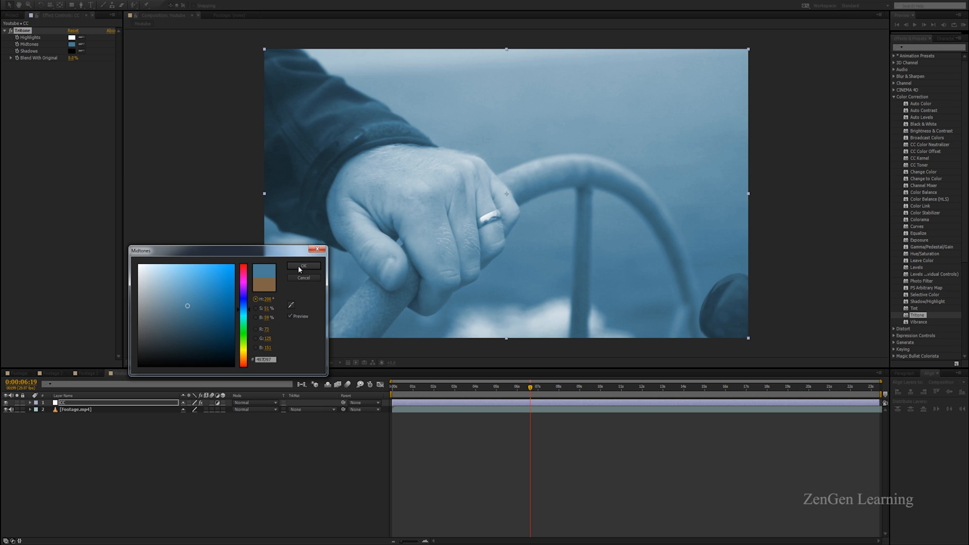
click(303, 266)
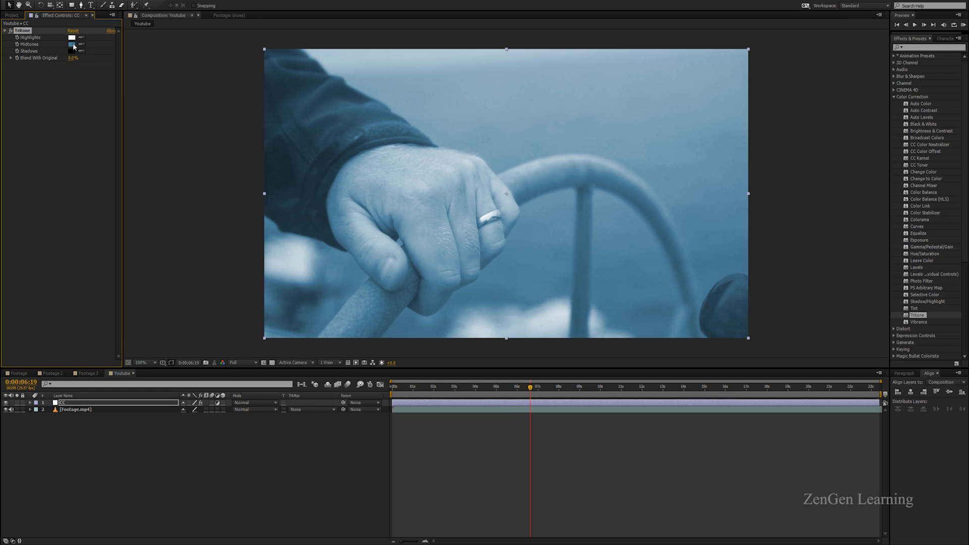
- Set the Tritone Highlights colour to a light blue
click(70, 38)
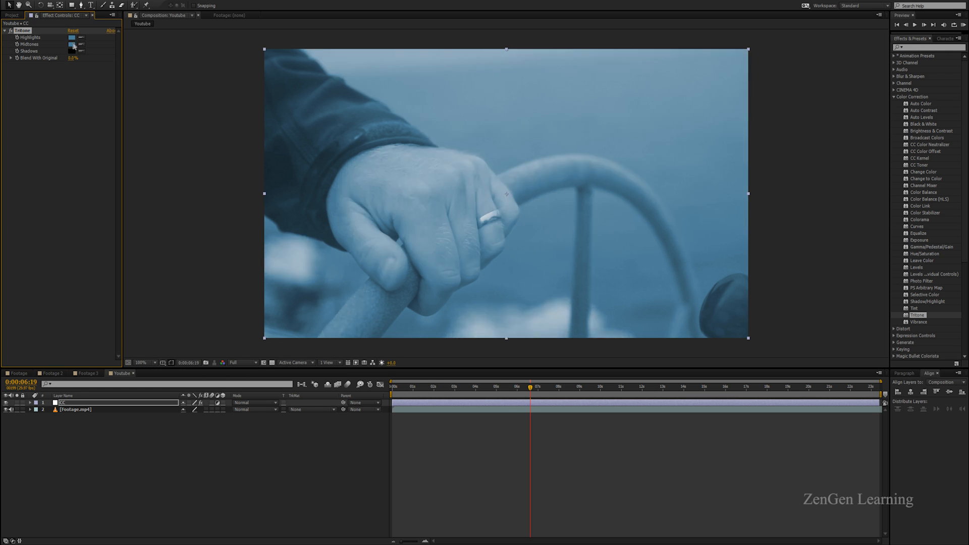
click(73, 37)
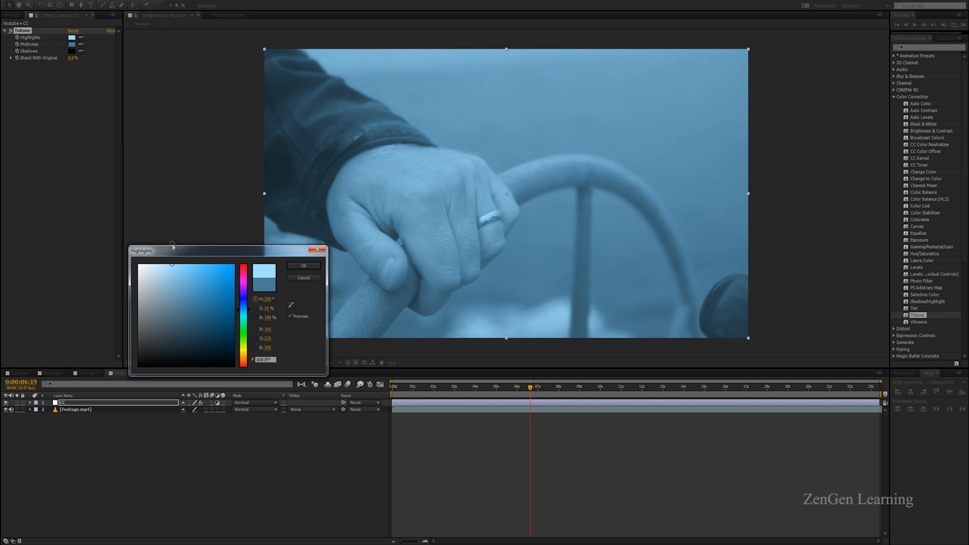
click(303, 266)
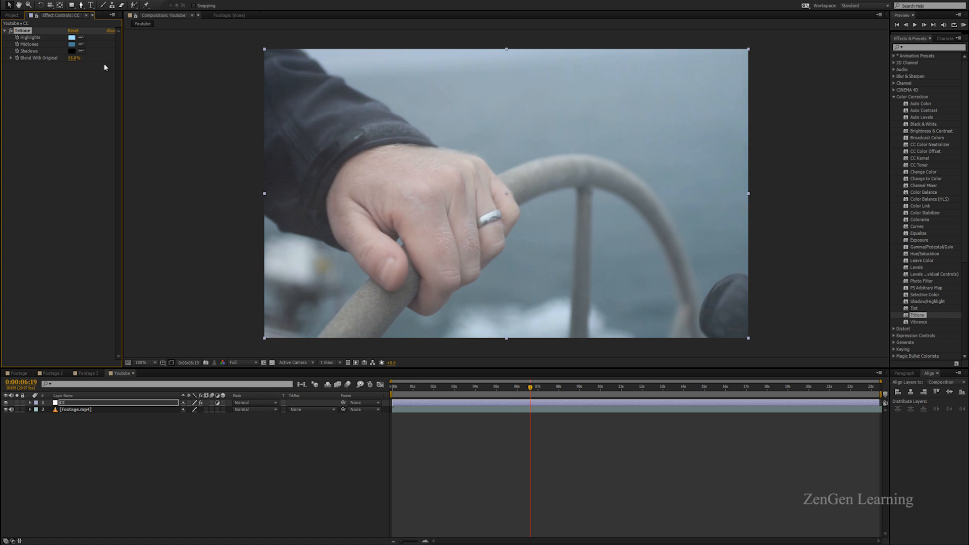
- Raise Tritone's Blend With Original to roughly 78-79% for a faint cool tint
drag(77, 57, 73, 57)
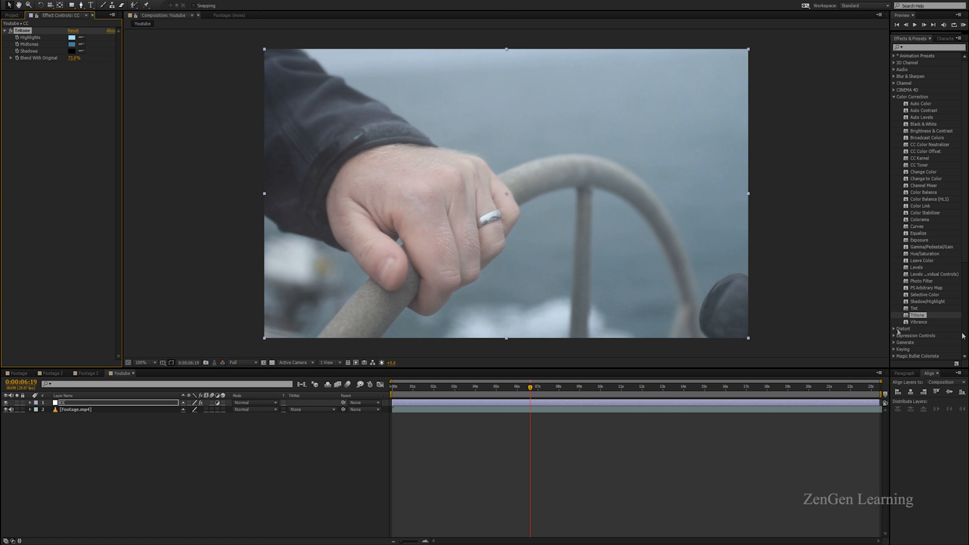
double_click(913, 307)
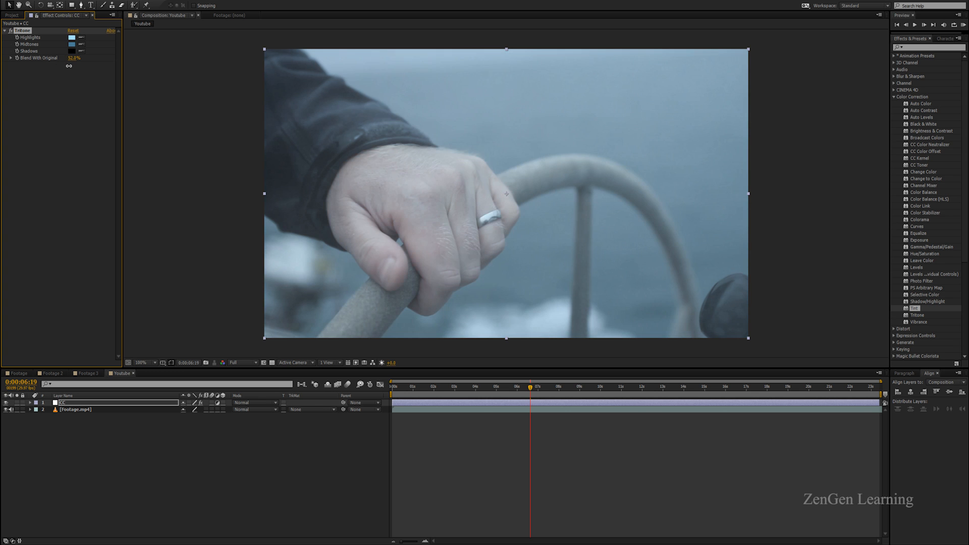
drag(74, 58, 74, 55)
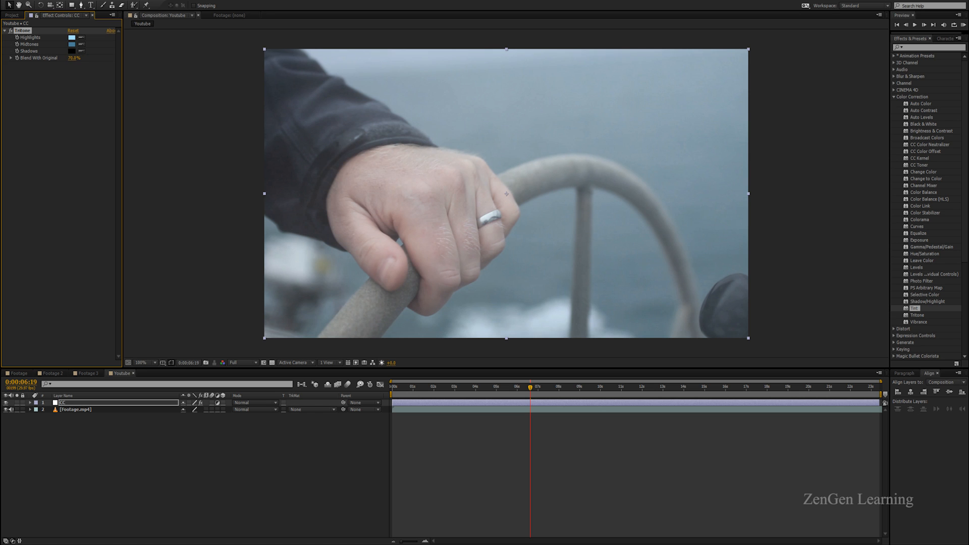
mouse_move(917, 226)
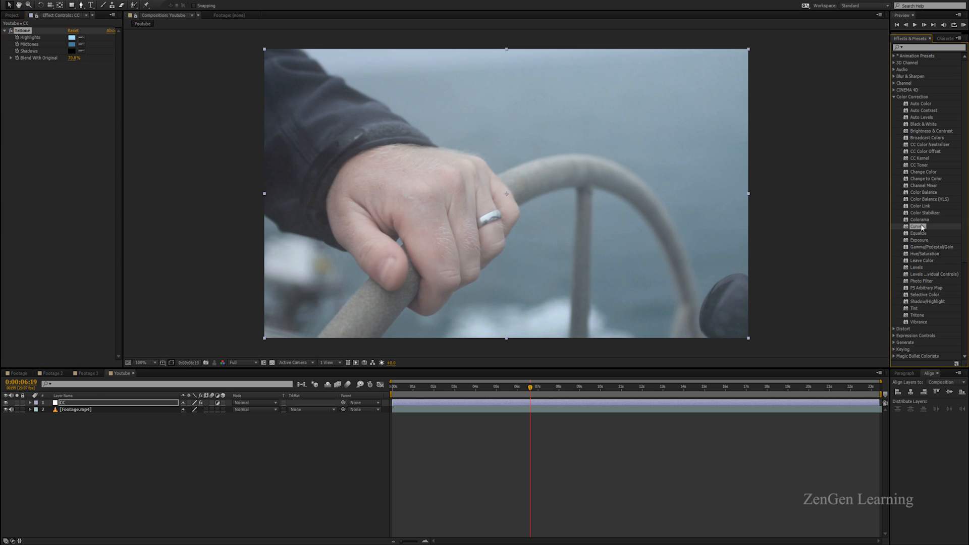
- Add Curves to the CC layer and pull the Green channel curve down to cut the teal cast
double_click(917, 226)
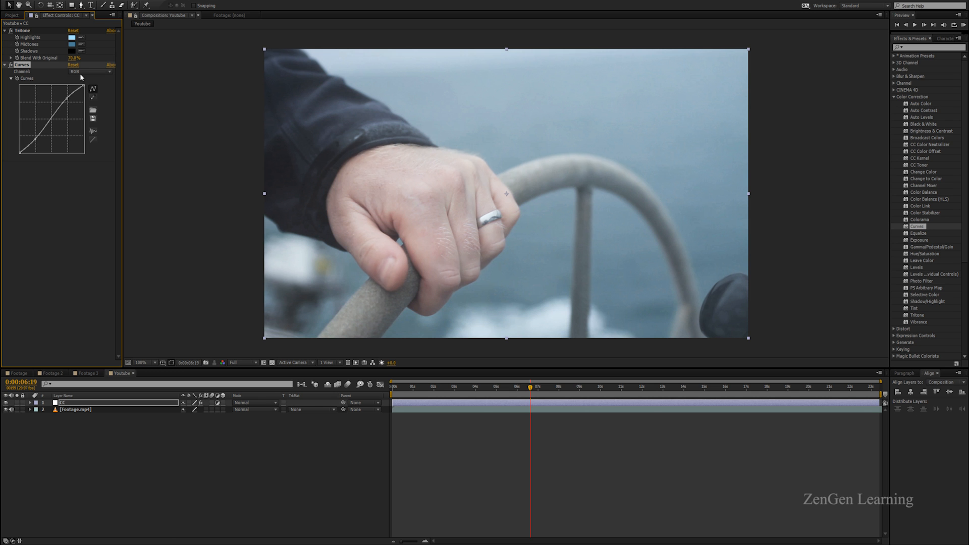
click(91, 72)
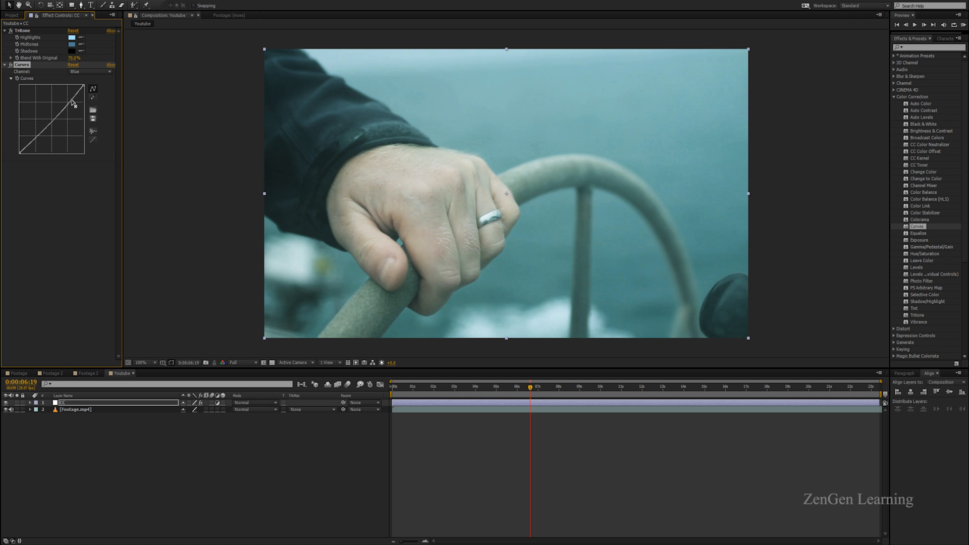
click(90, 72)
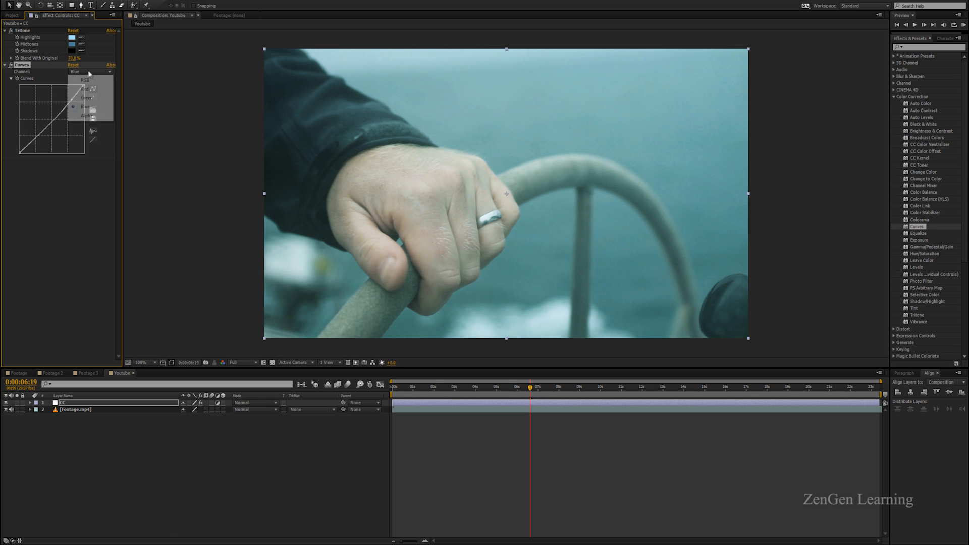
click(87, 97)
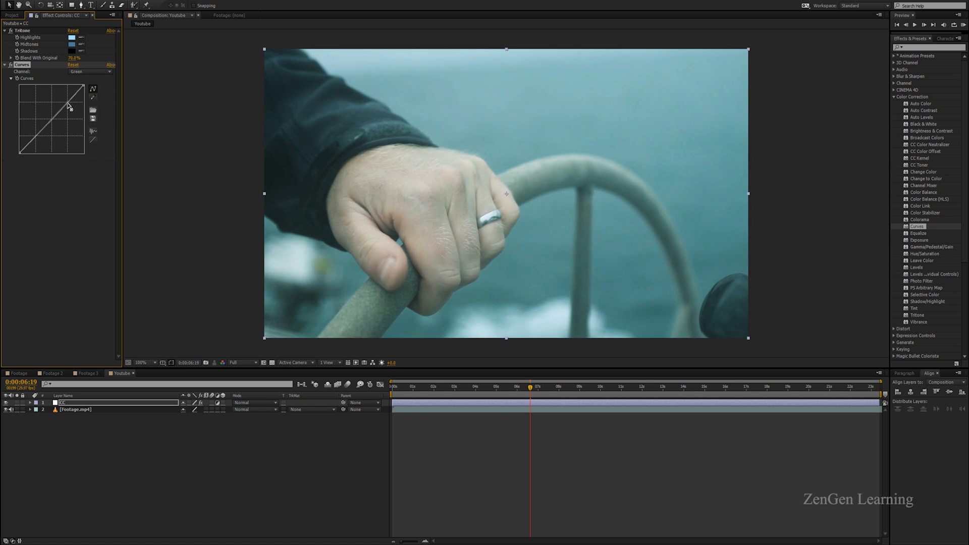
drag(70, 104, 68, 108)
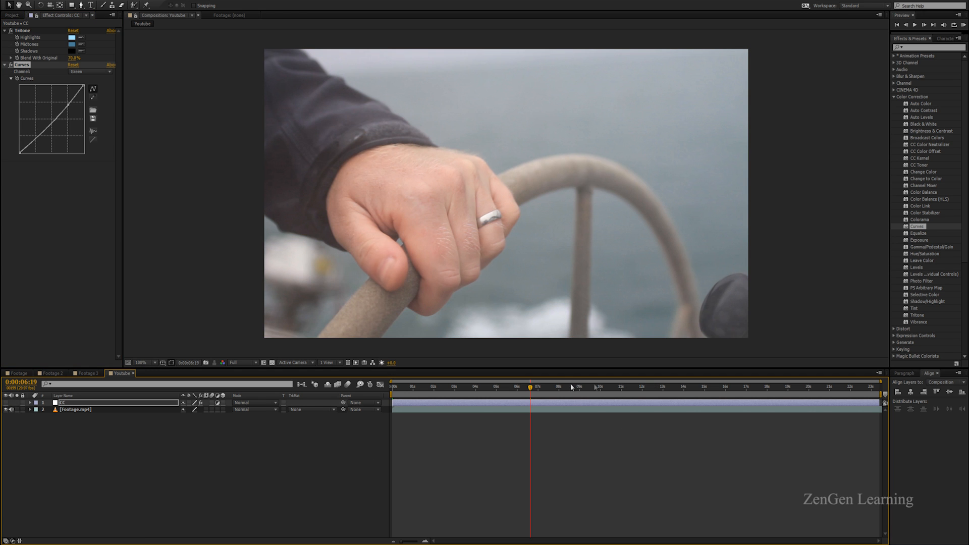
click(458, 391)
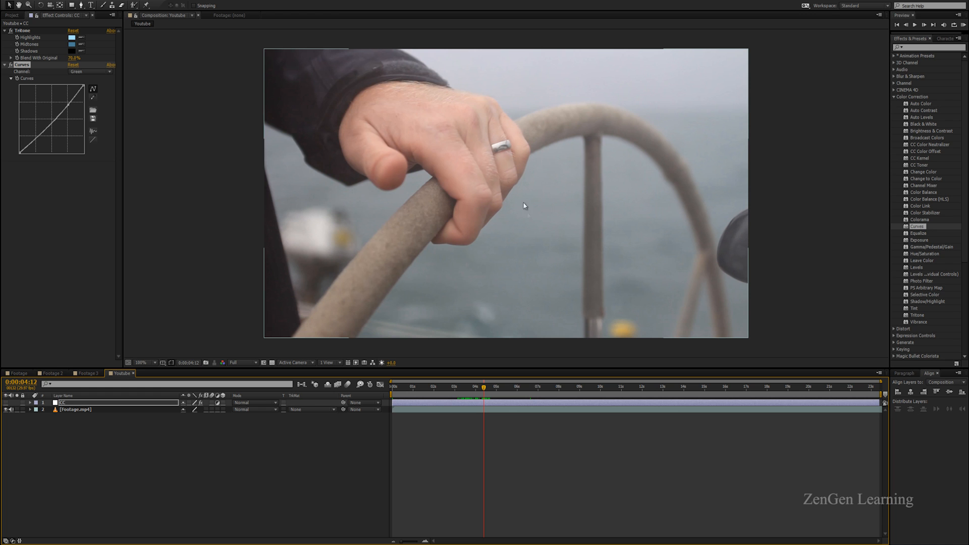
mouse_move(418, 229)
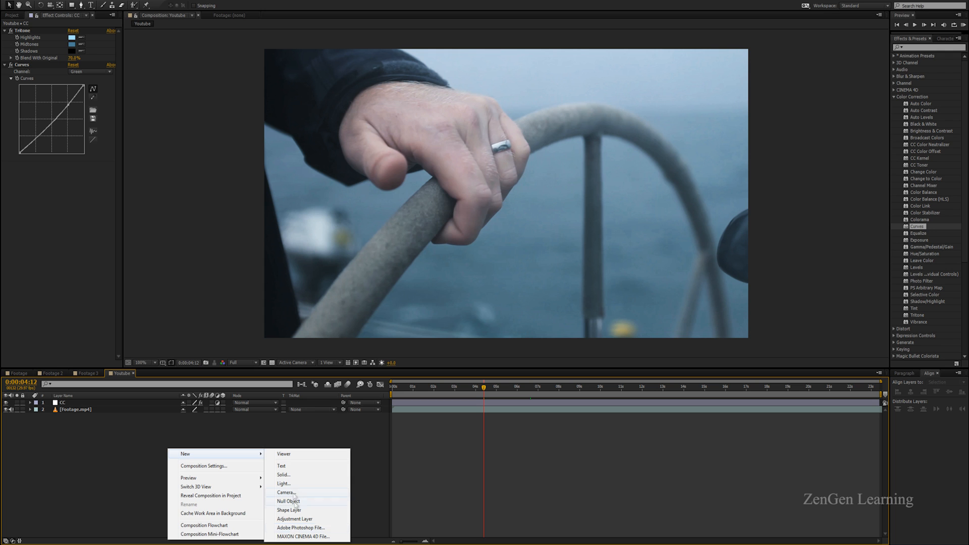
- Create a dark solid above the footage and squash its Scale vertically as a letterbox
click(283, 474)
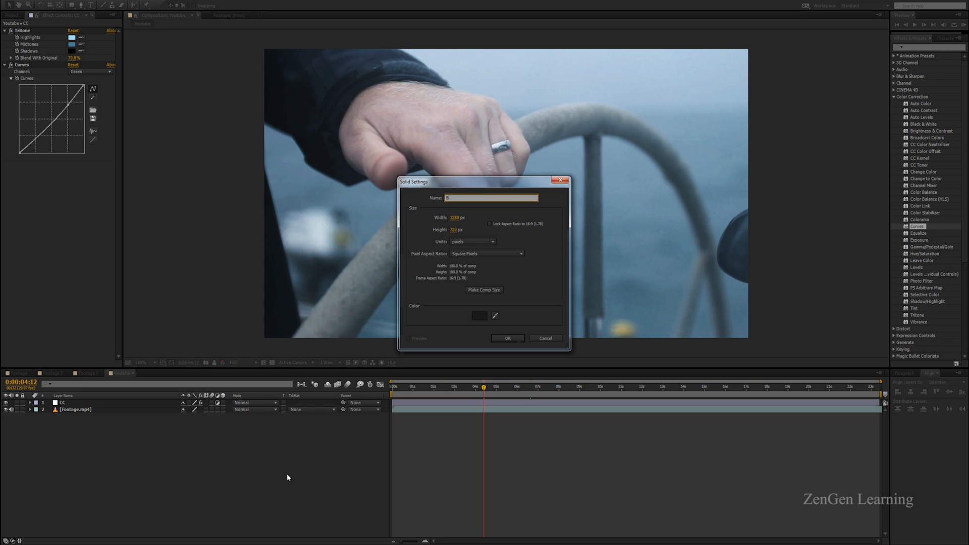
click(508, 338)
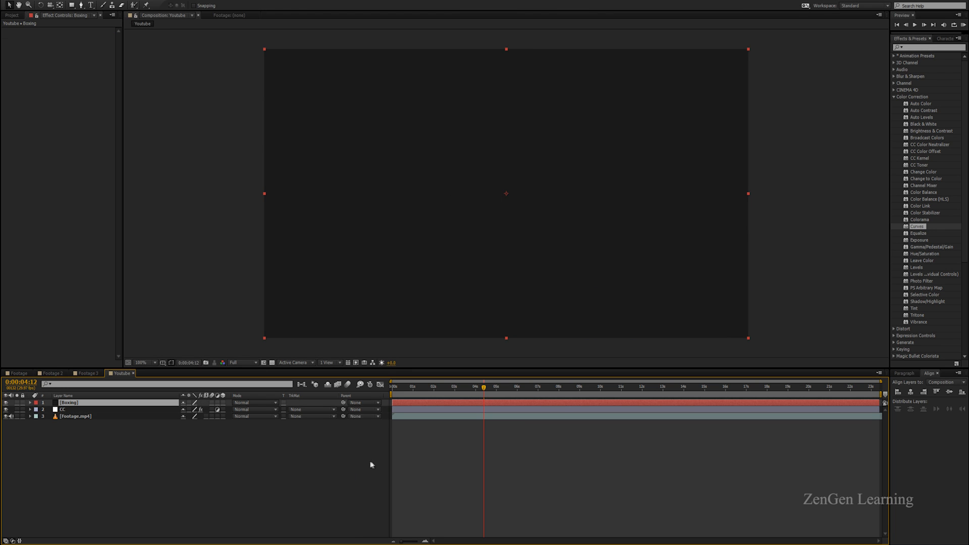
click(37, 401)
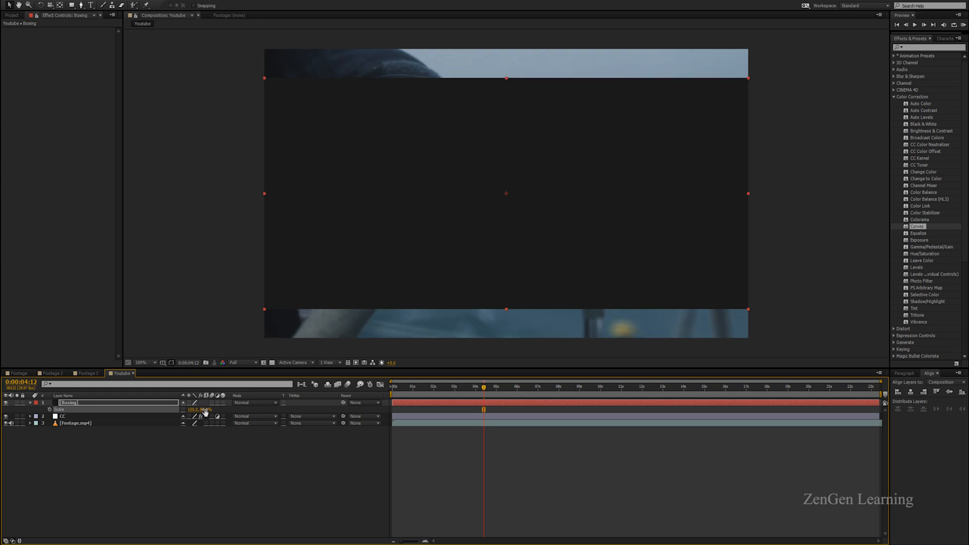
click(253, 403)
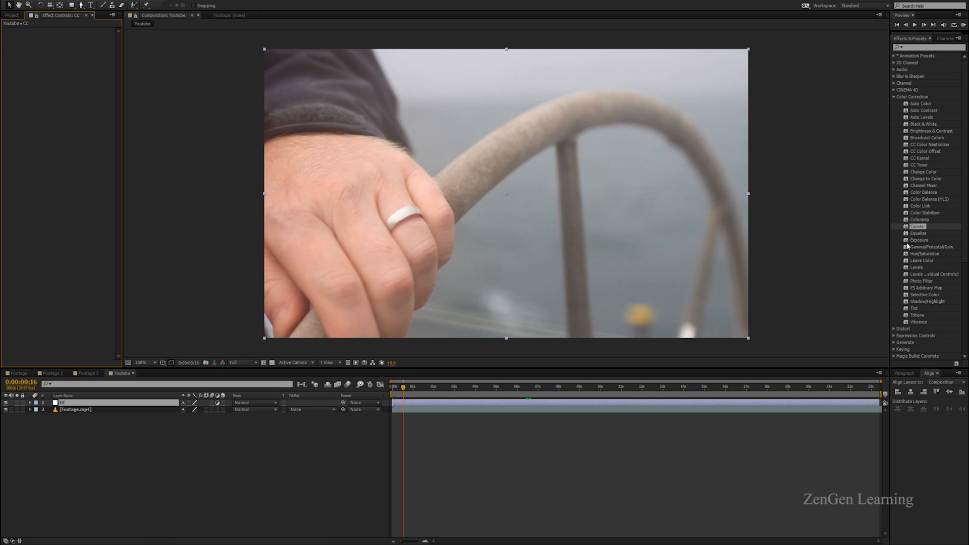
mouse_move(923, 144)
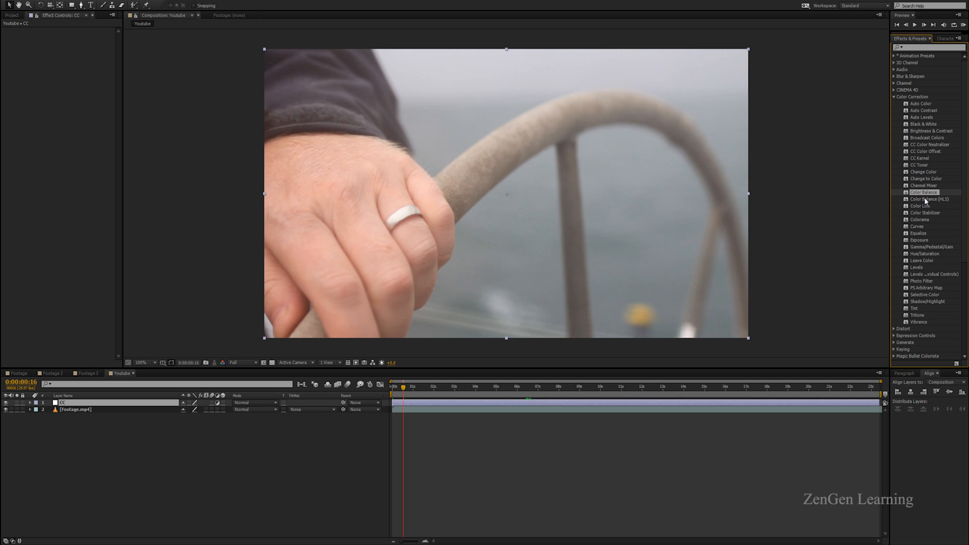
mouse_move(945, 202)
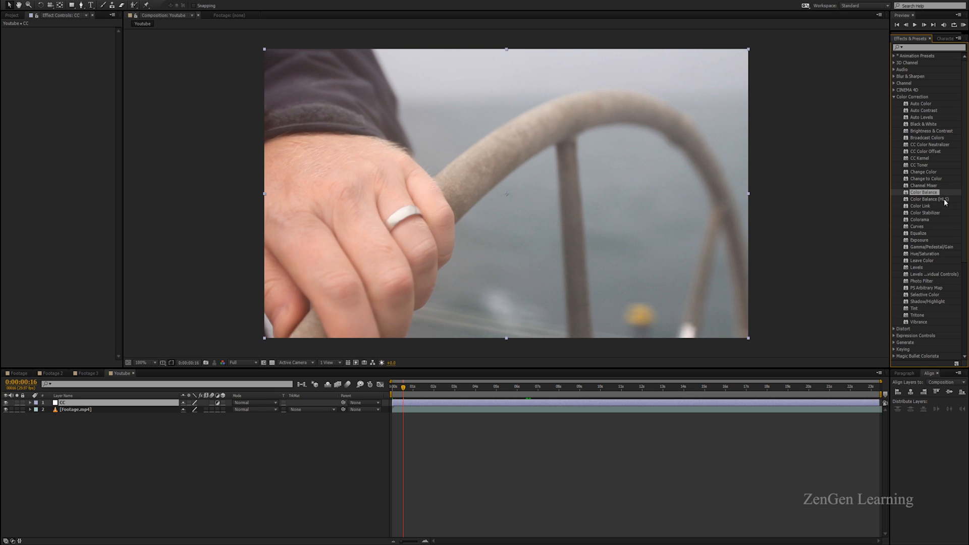
mouse_move(938, 205)
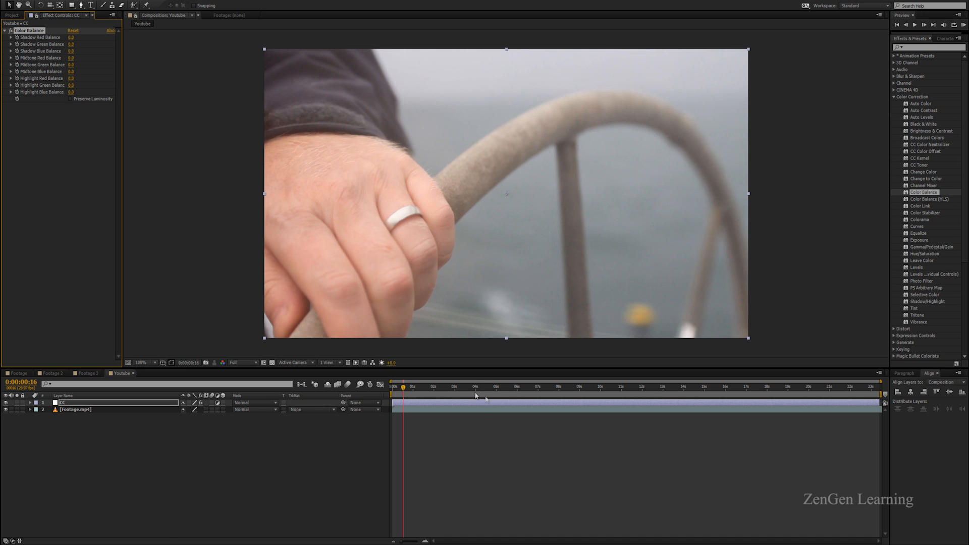
- Shift the Color Balance shadow values toward blue on a later frame of the clip
click(485, 385)
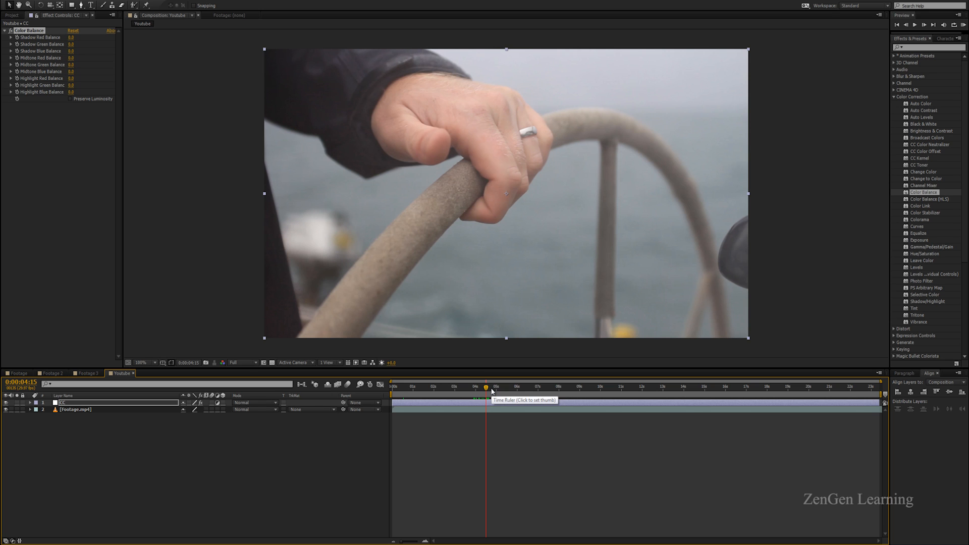
mouse_move(492, 385)
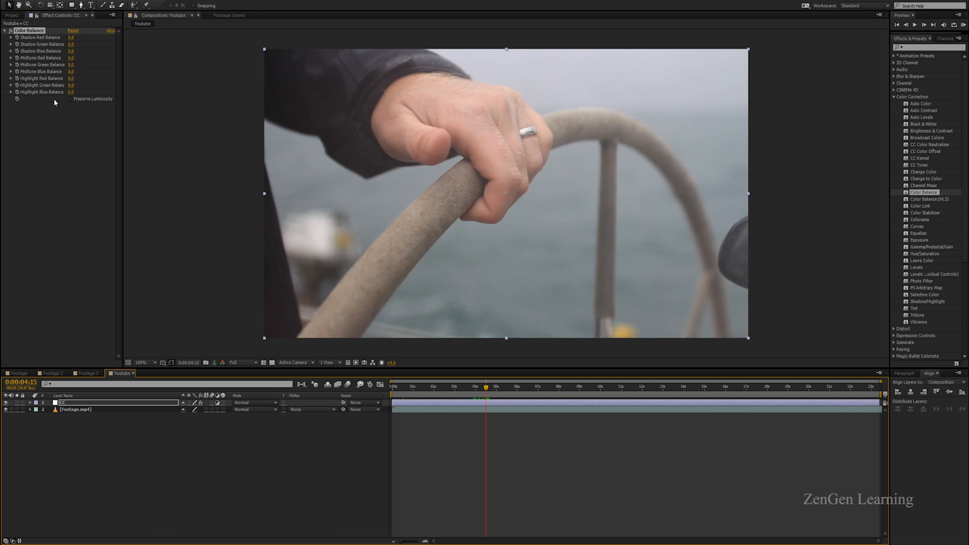
mouse_move(576, 240)
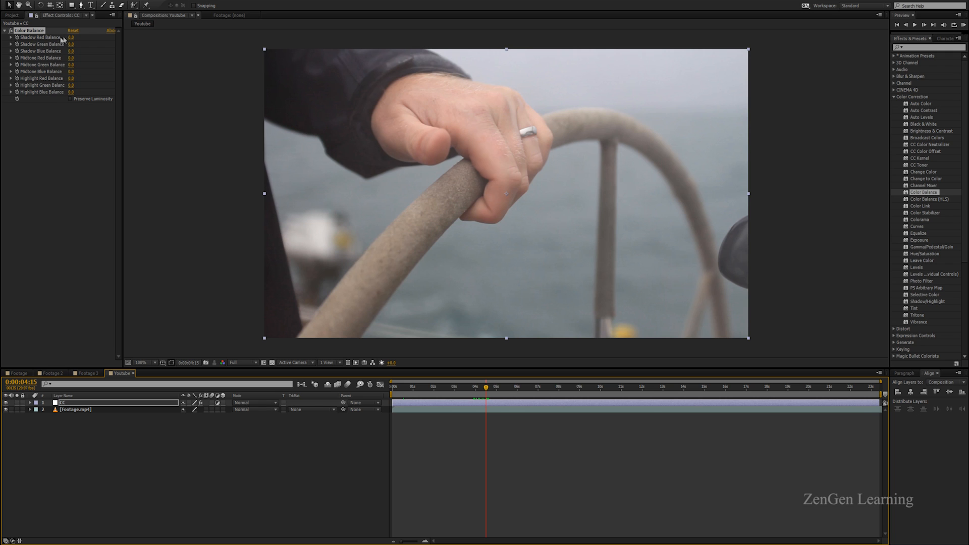
click(73, 37)
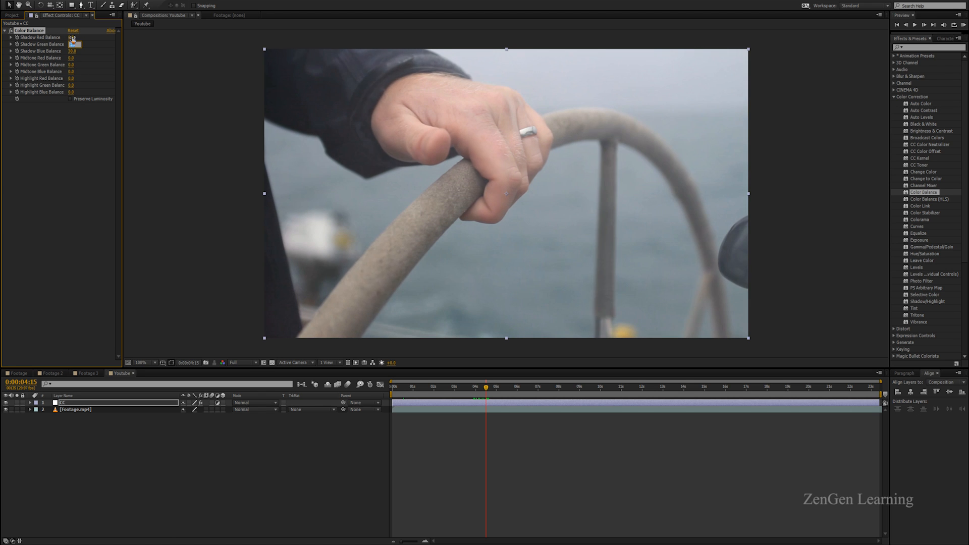
double_click(76, 45)
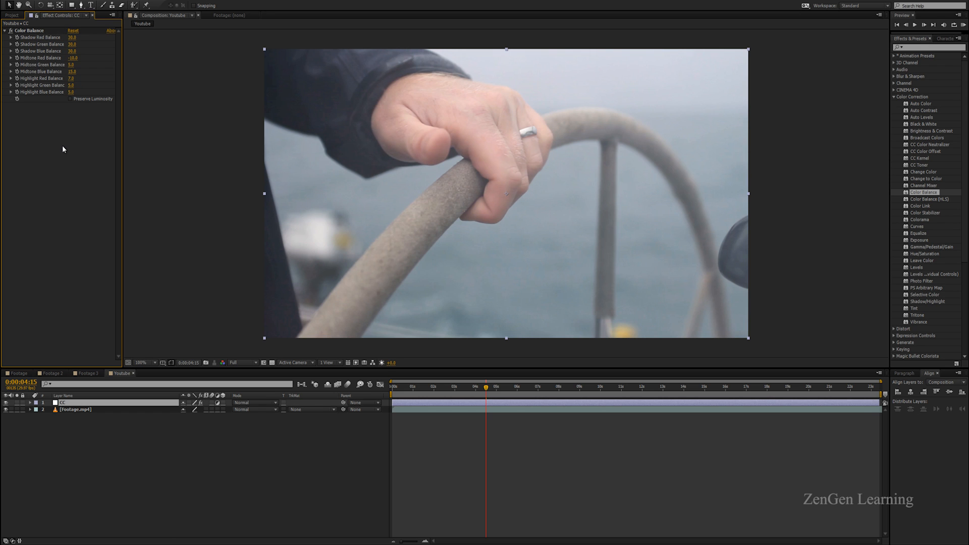
mouse_move(922, 226)
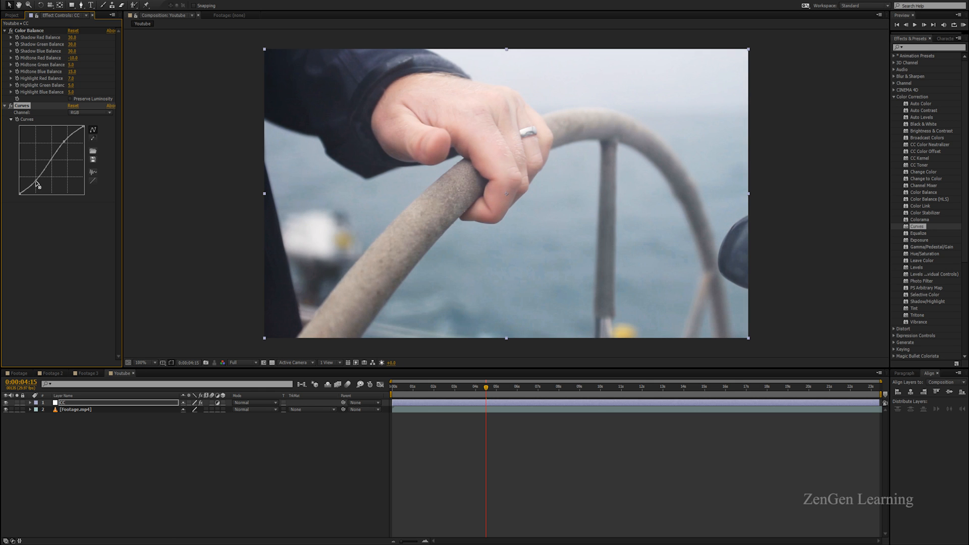
drag(37, 186, 66, 146)
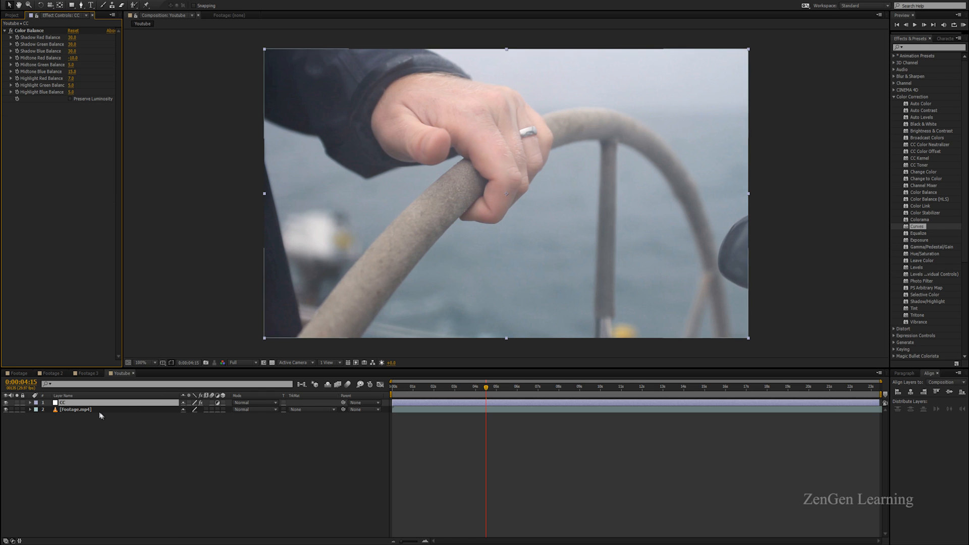
- Duplicate Footage.mp4 to the top, blend it in Soft Light and lower its opacity
click(76, 416)
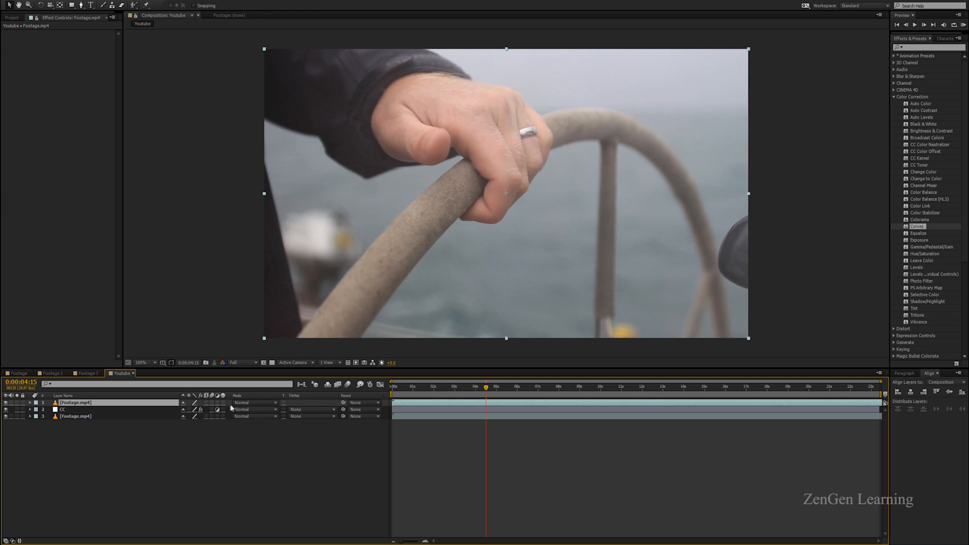
click(254, 410)
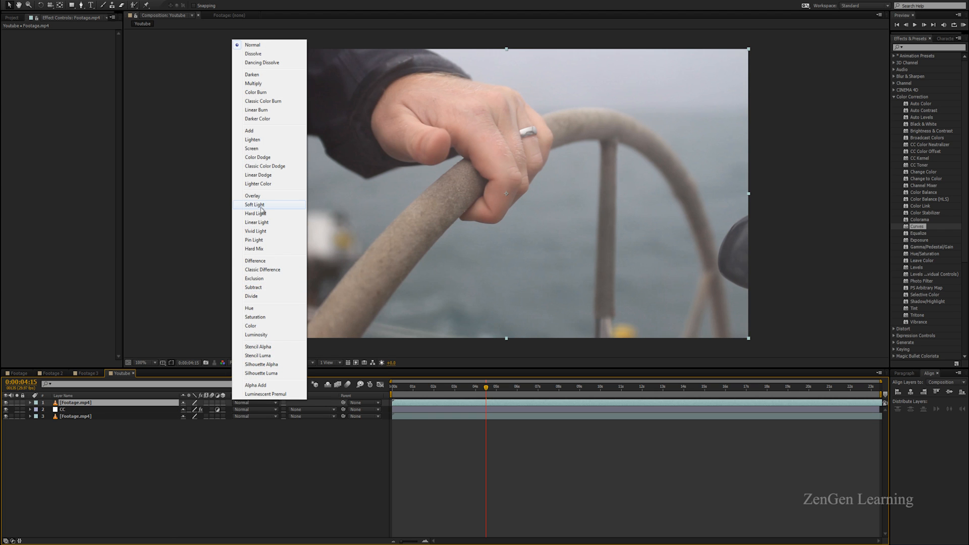
click(255, 204)
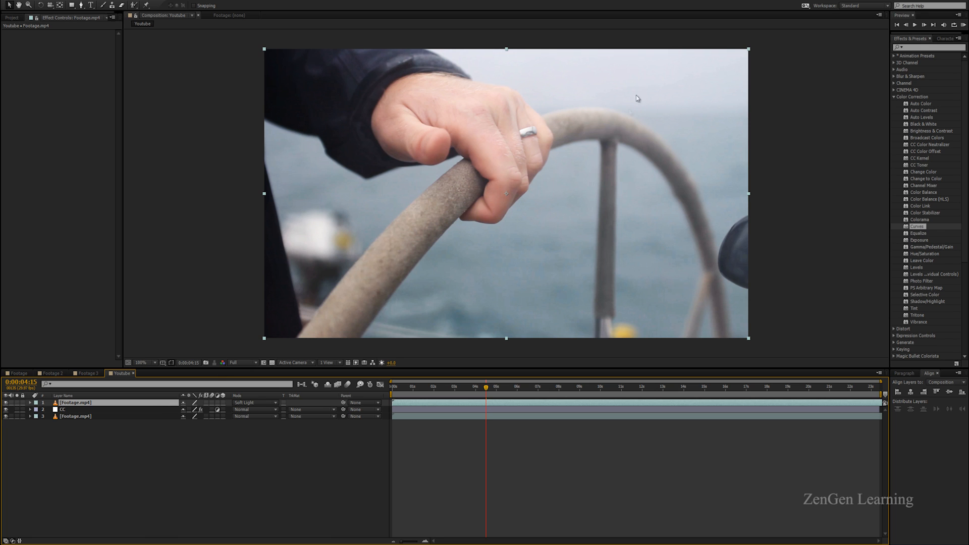
mouse_move(525, 195)
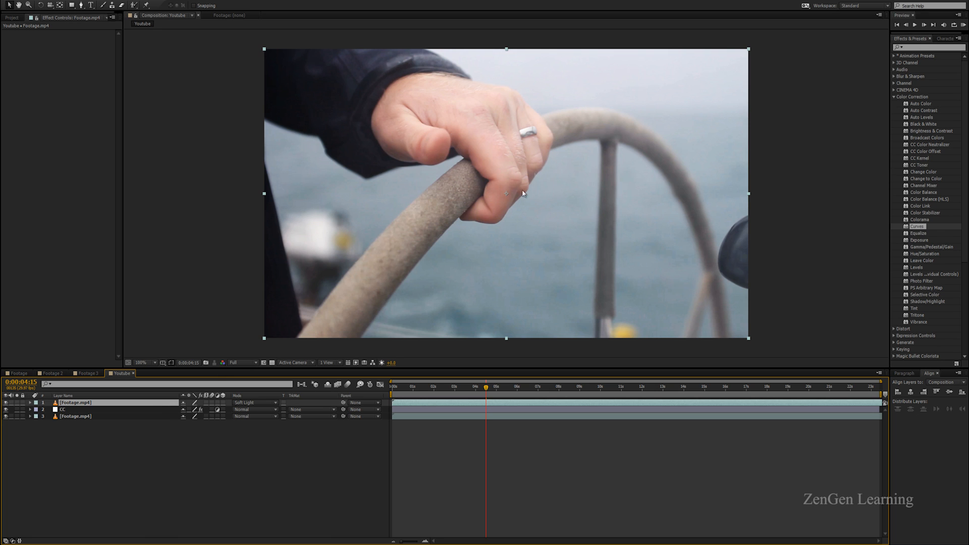
click(35, 402)
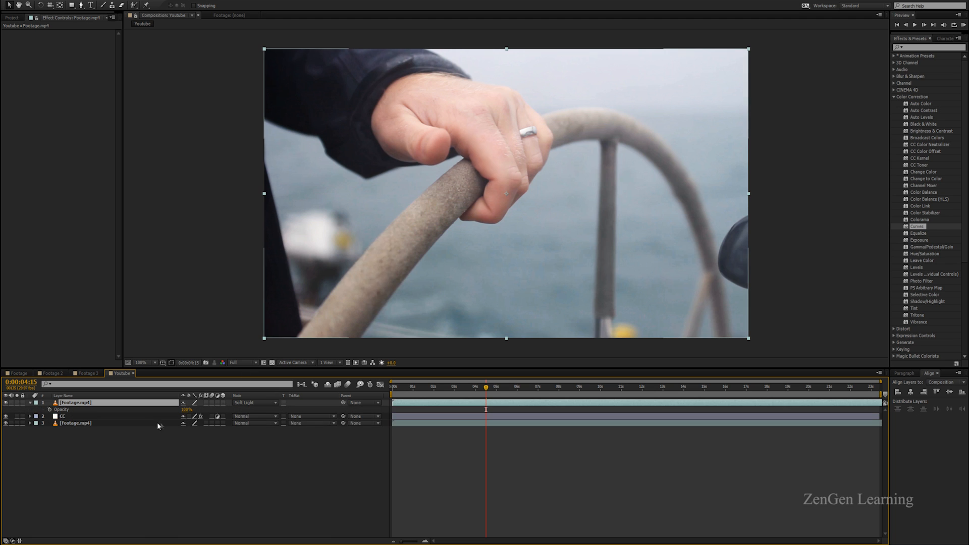
mouse_move(162, 430)
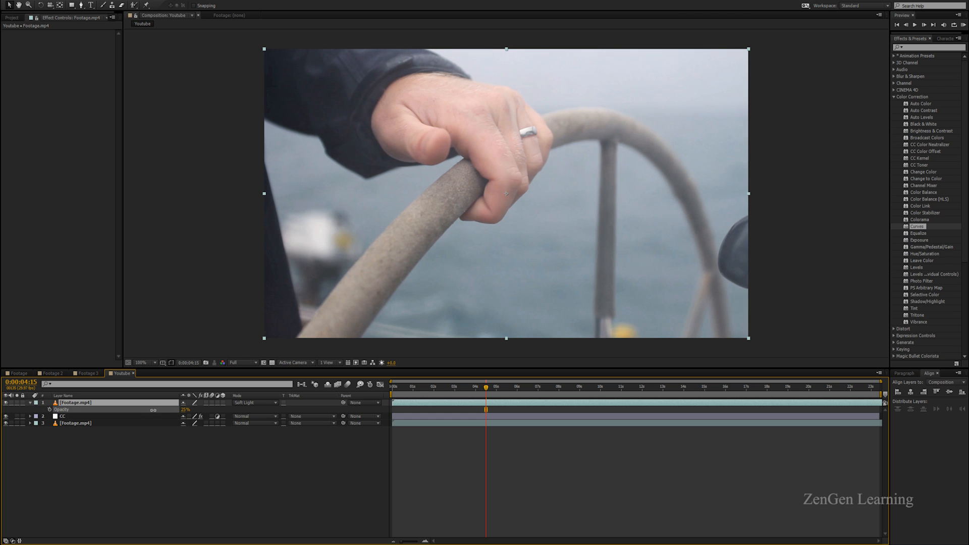
double_click(81, 401)
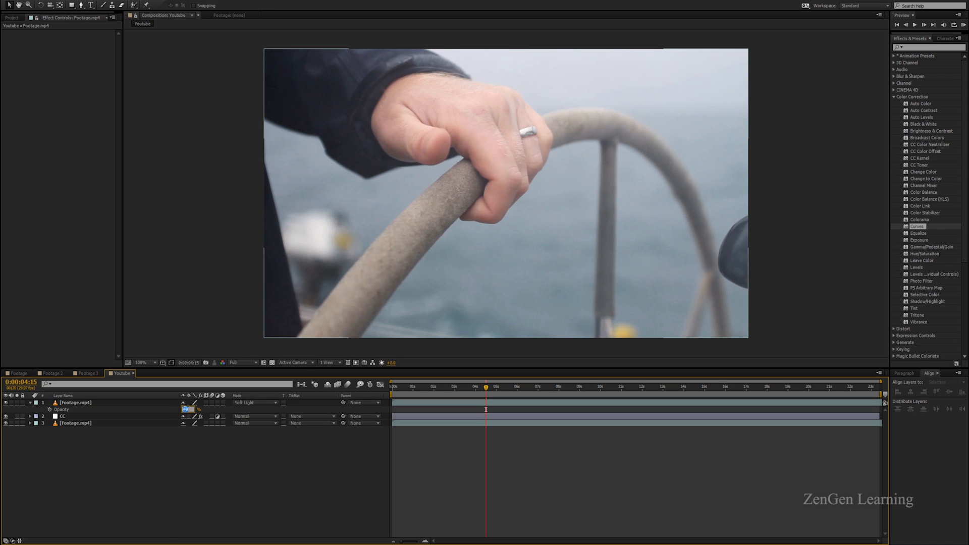
click(75, 402)
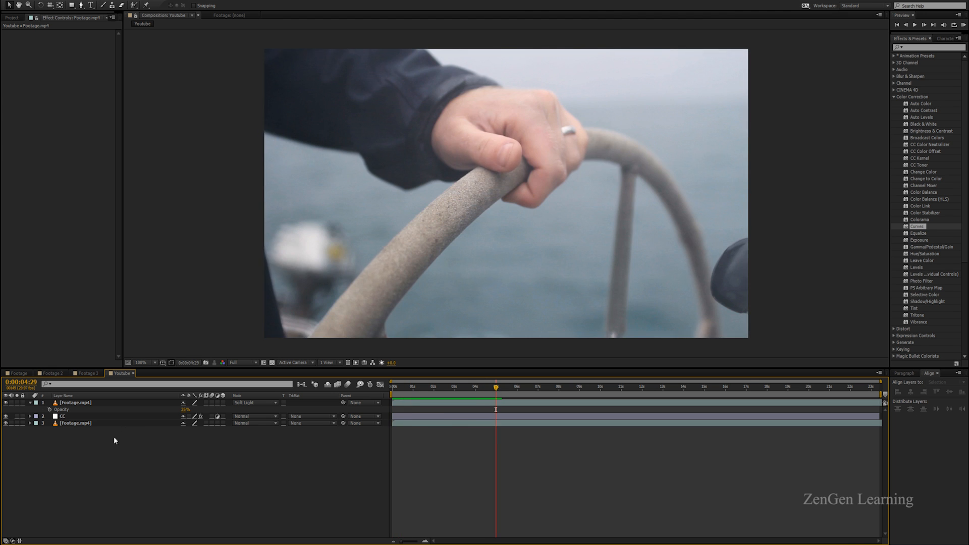
- Deselect all layers before switching to the Footage 3 composition
click(89, 374)
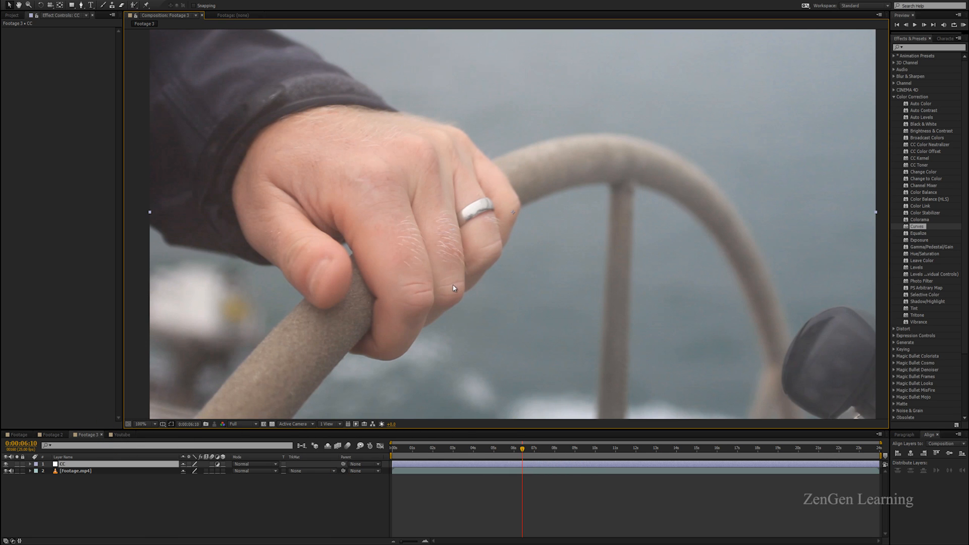
mouse_move(399, 231)
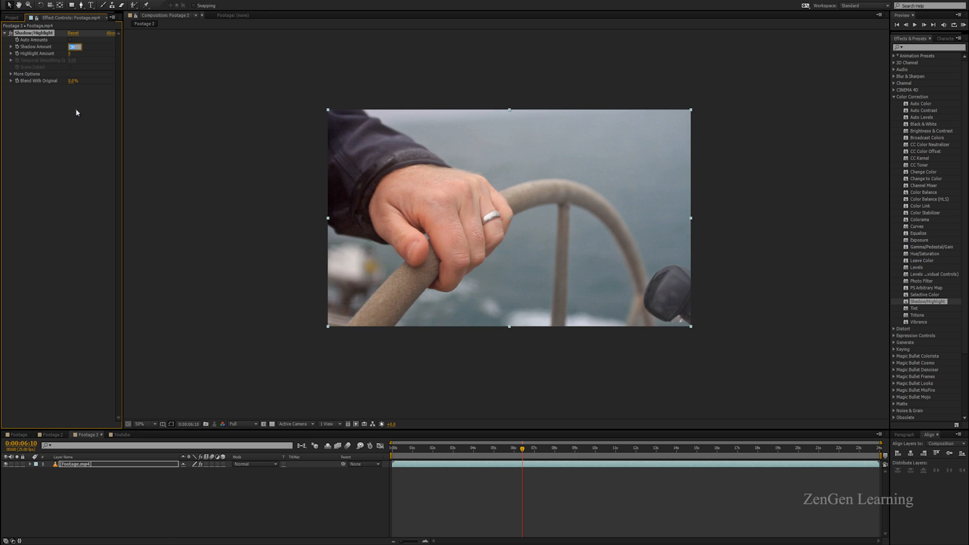
mouse_move(81, 82)
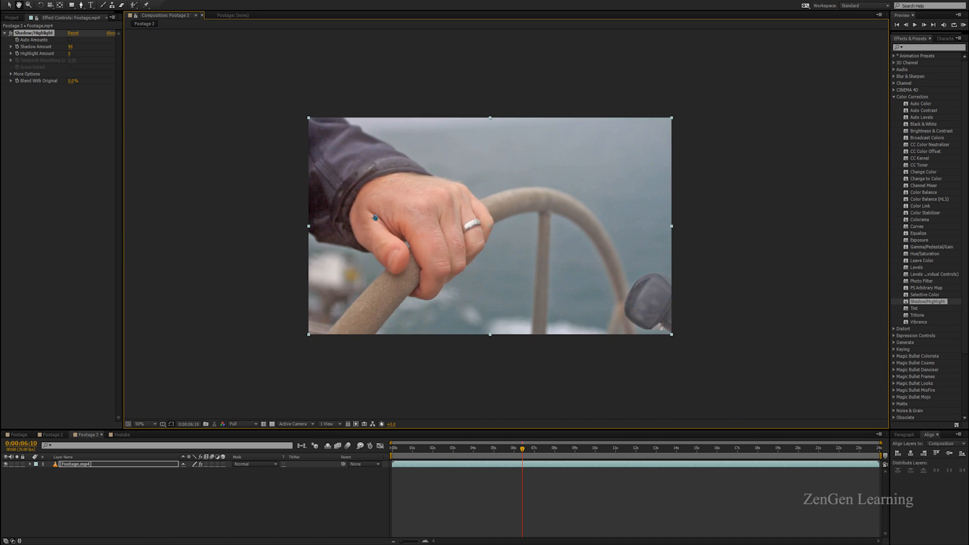
- Zoom the viewer to 100% to inspect the brightened shadow detail
click(147, 423)
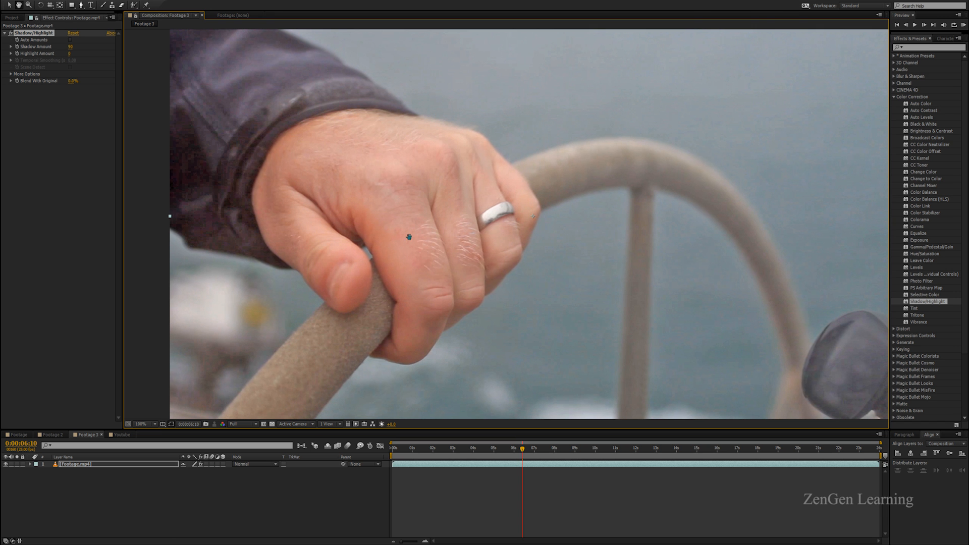